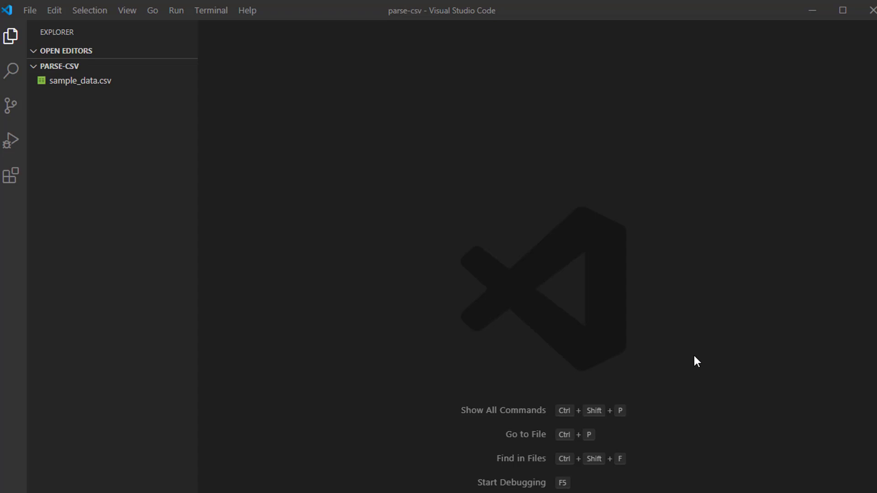
mouse_move(500, 282)
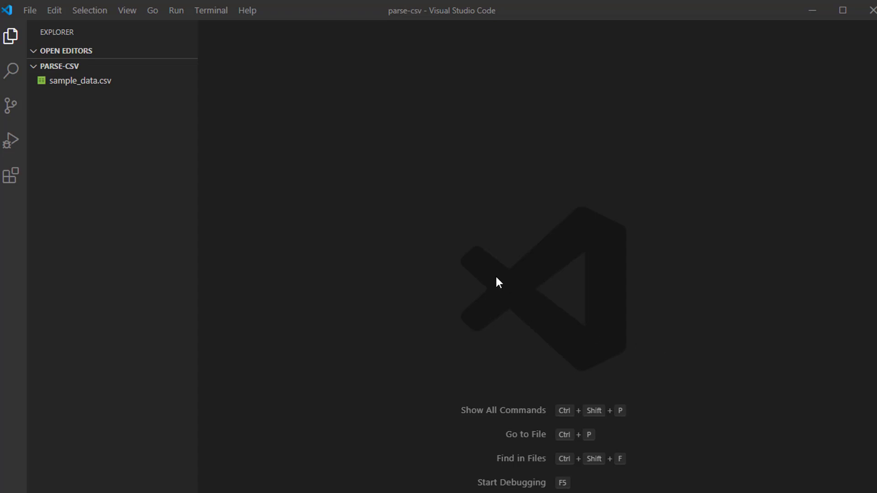
mouse_move(494, 280)
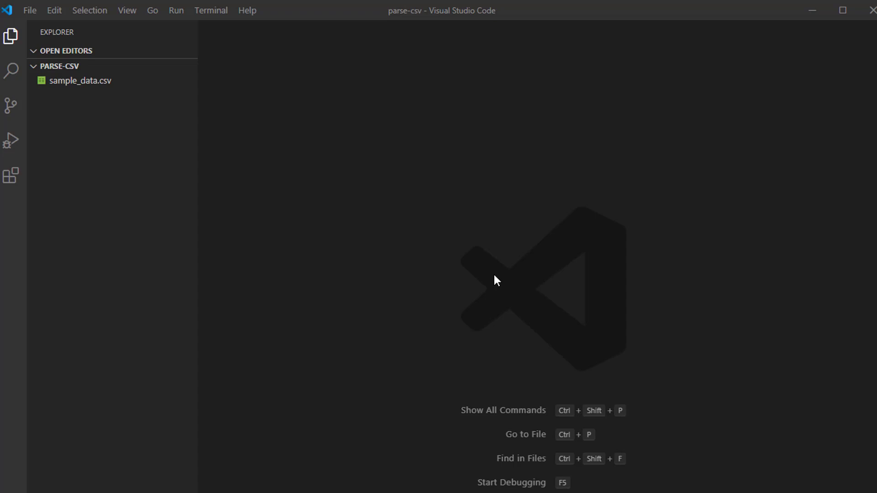
mouse_move(407, 225)
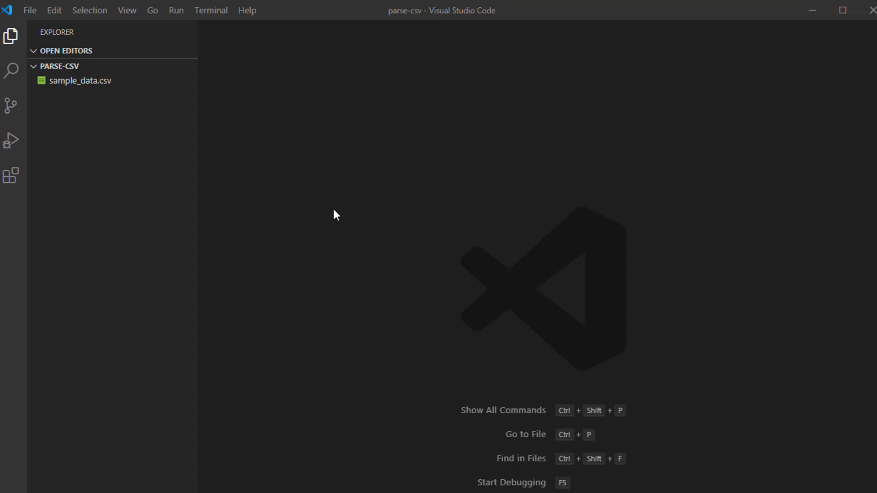
mouse_move(77, 84)
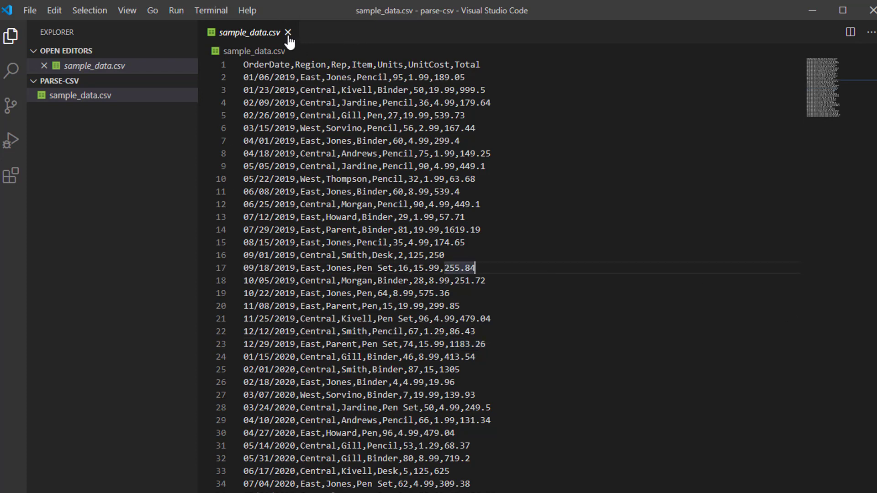
Close the sample_data.csv tab and create an empty main.js file in parse-csv
left_click(131, 66)
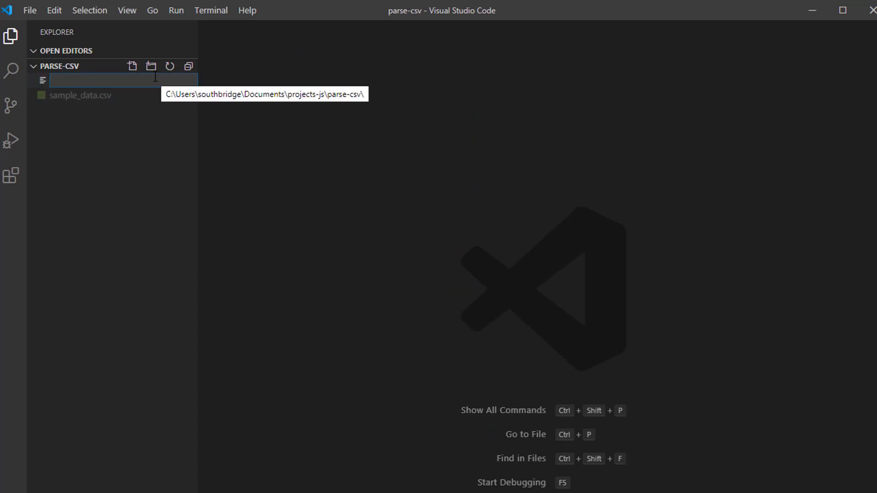
type("main")
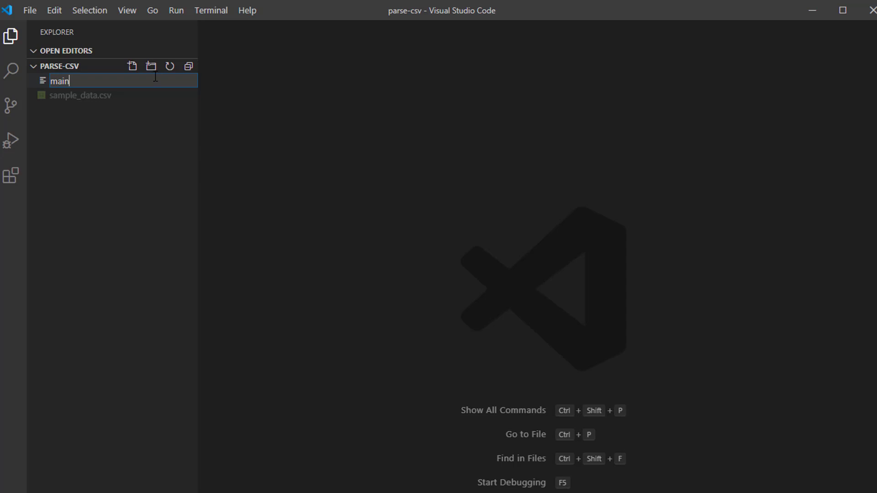
type(".js")
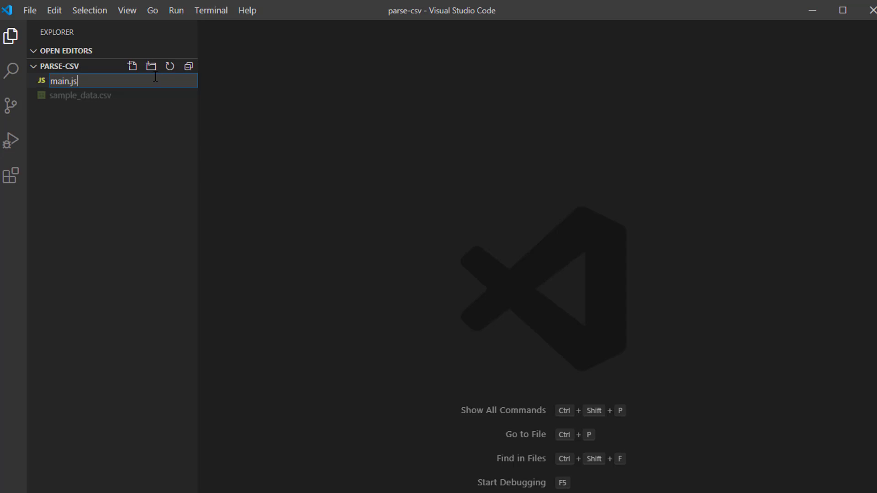
key("Enter")
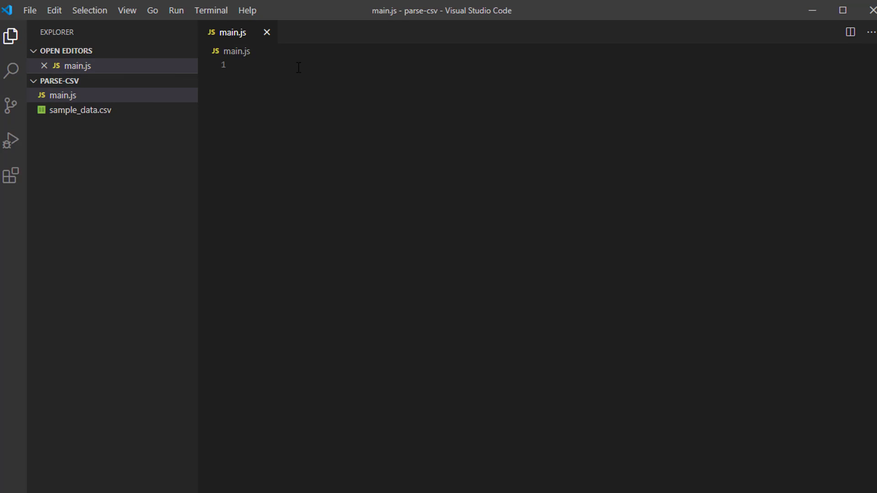
mouse_move(333, 424)
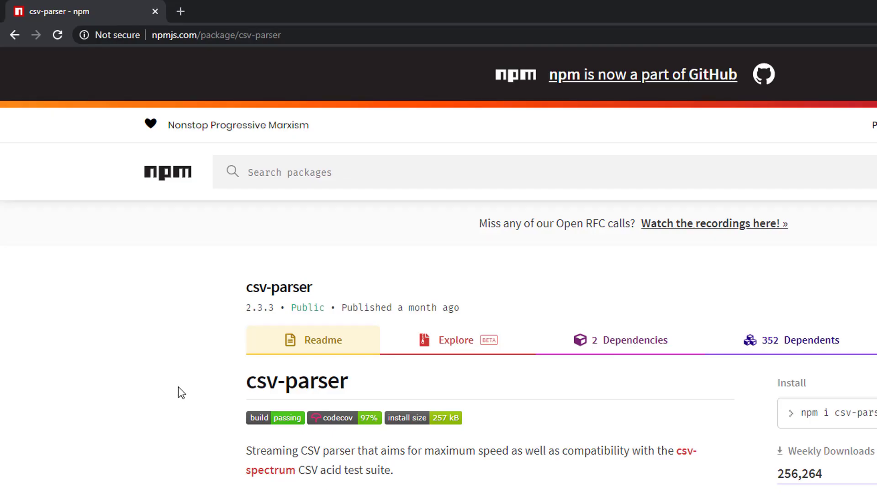
Scroll the csv-parser npm page down to the 'npm install csv-parser' Install section
scroll("down", 3)
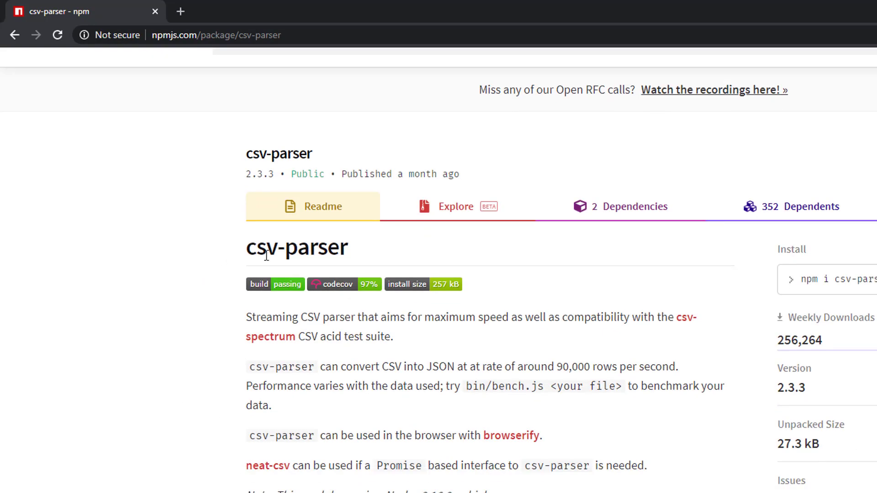
mouse_move(375, 366)
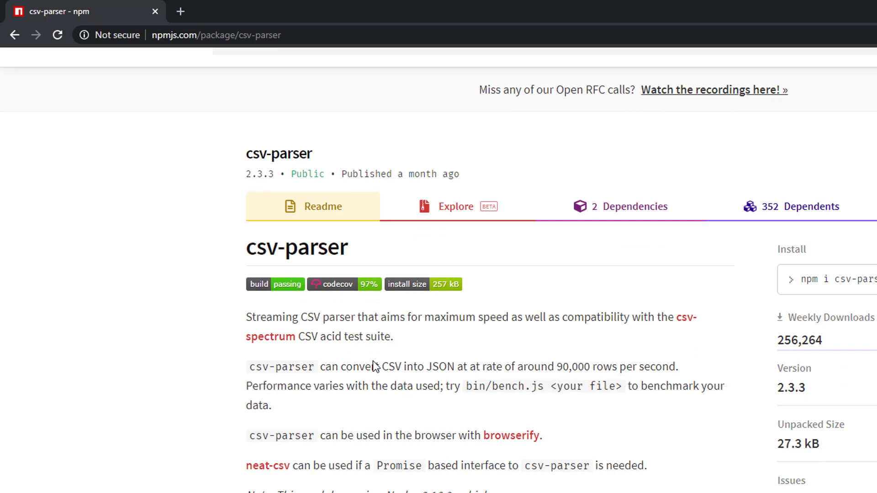
scroll("down", 3)
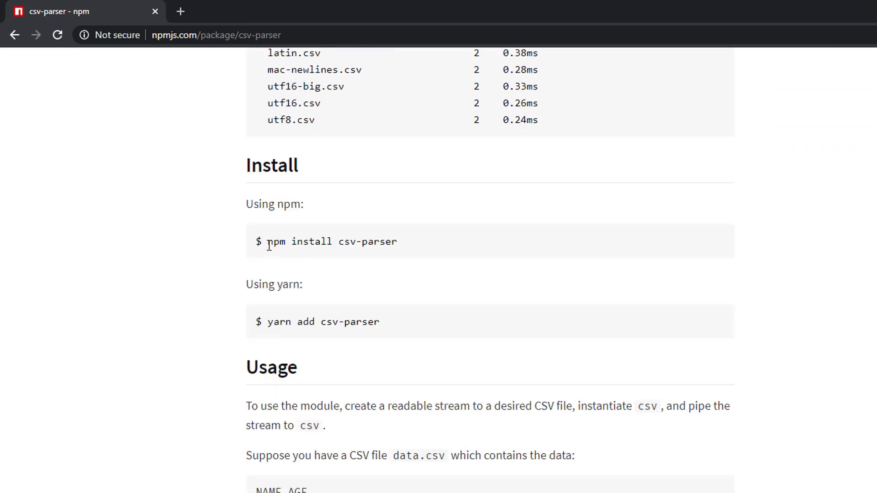
left_click_drag(267, 241, 392, 242)
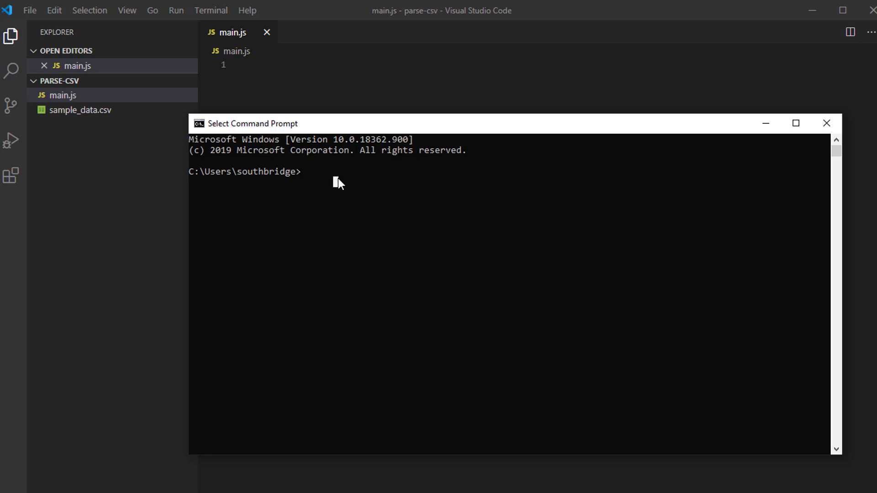
Navigate from the home folder into Documents\projects-js, listing folder contents with dir
type("dir")
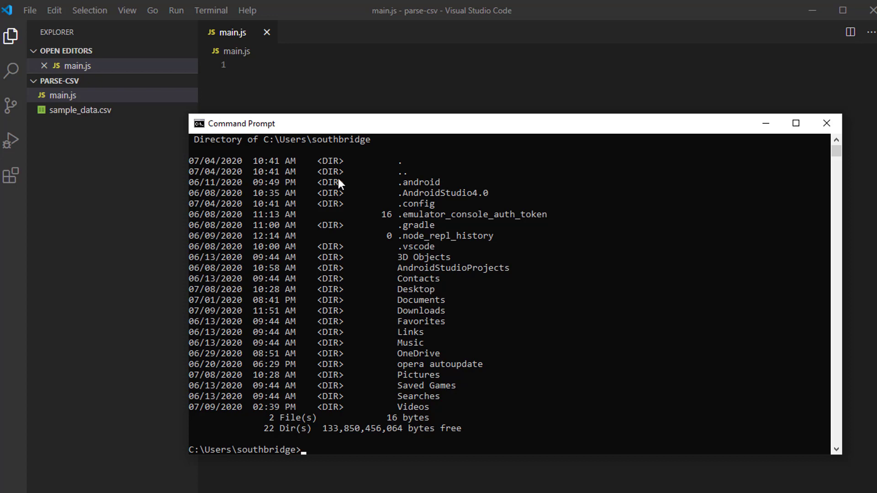
type("cd")
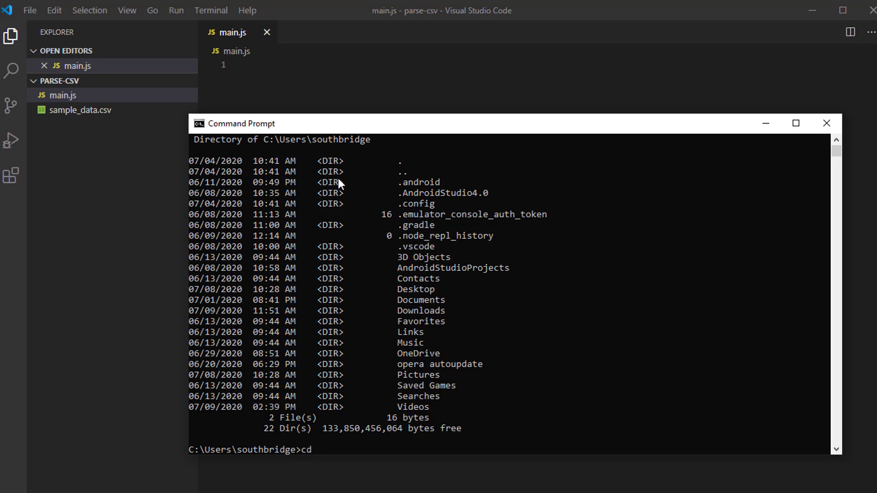
type("documents")
type("dir")
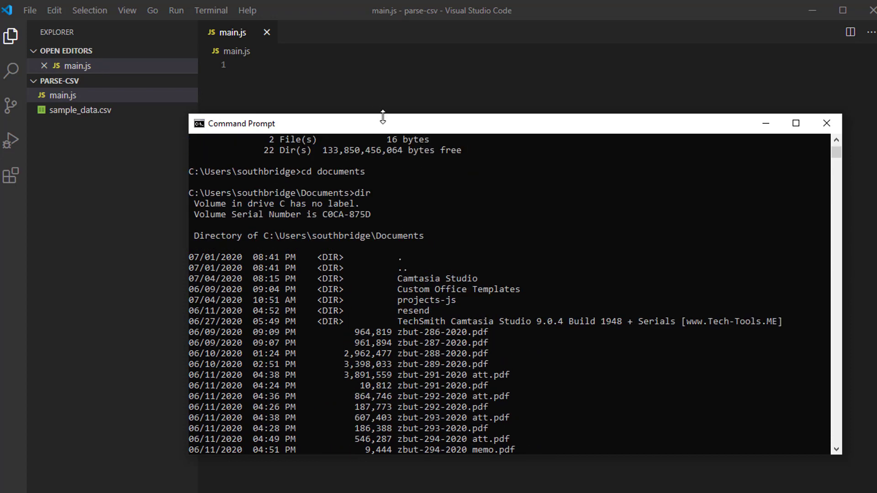
type("projects-js")
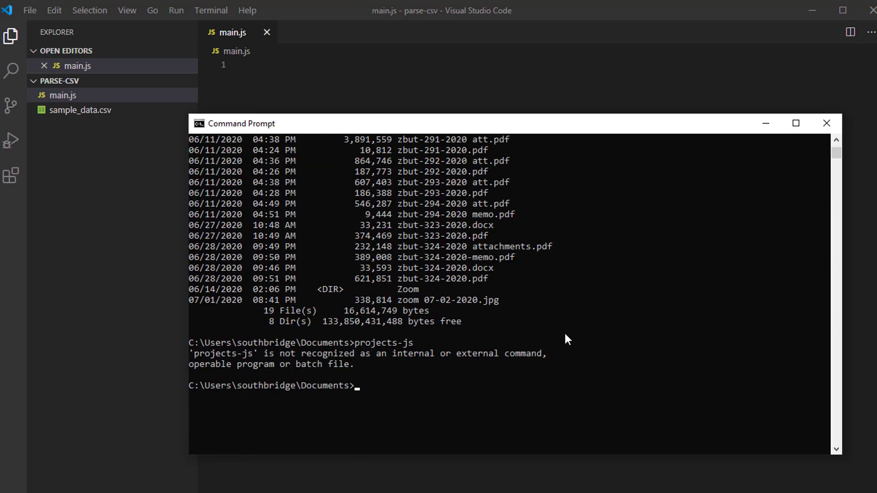
type("cd projects-js")
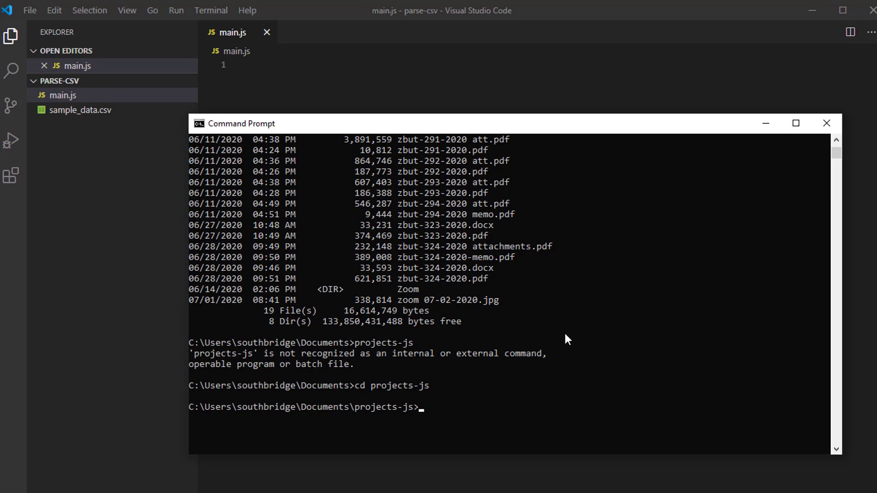
type("dir")
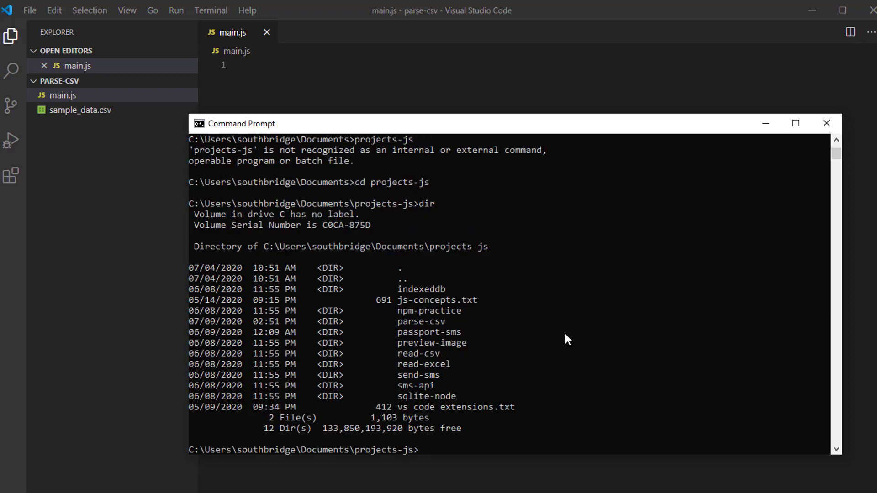
Enter the parse-csv folder and install csv-parser with npm
type("cd")
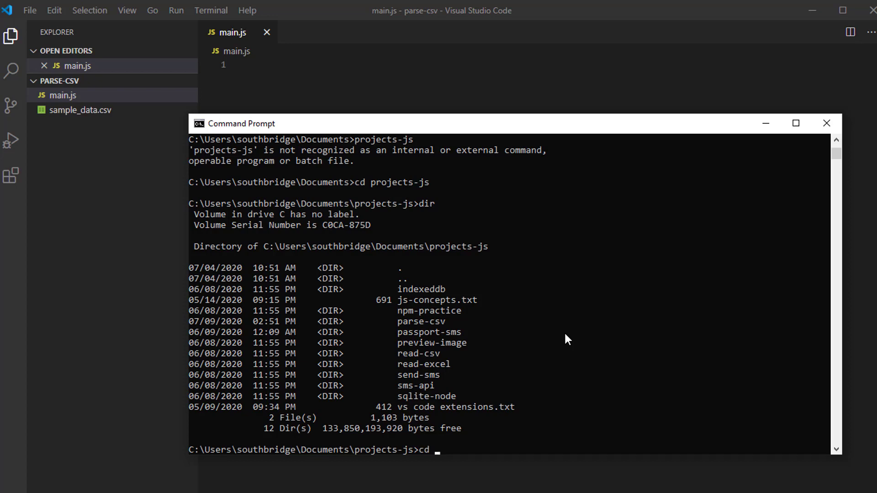
type("parse")
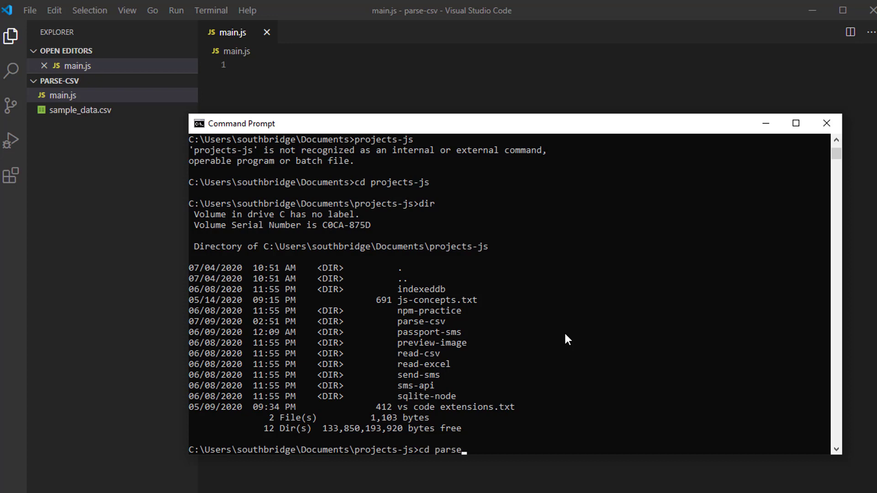
type("-csv")
type("dir")
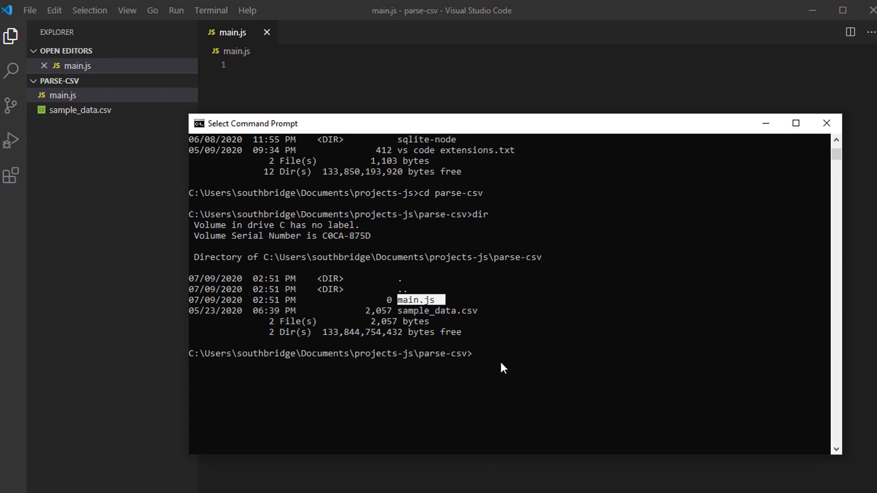
mouse_move(504, 364)
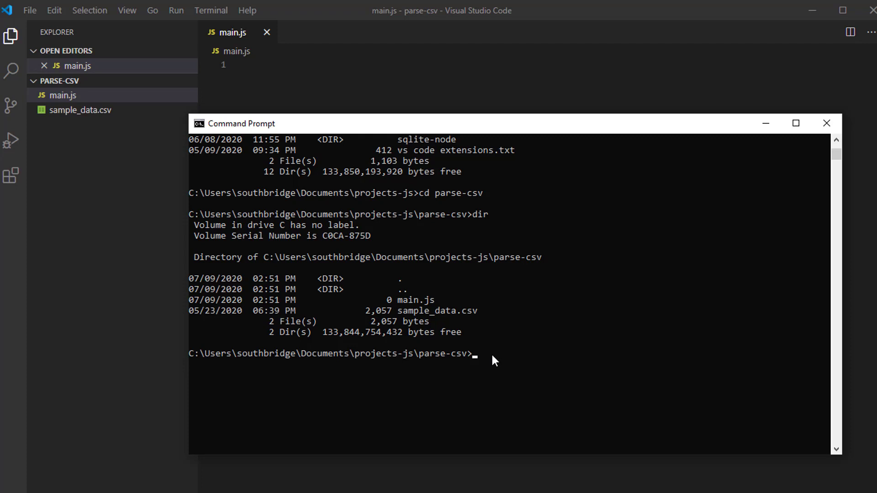
type("npm install csv-parser")
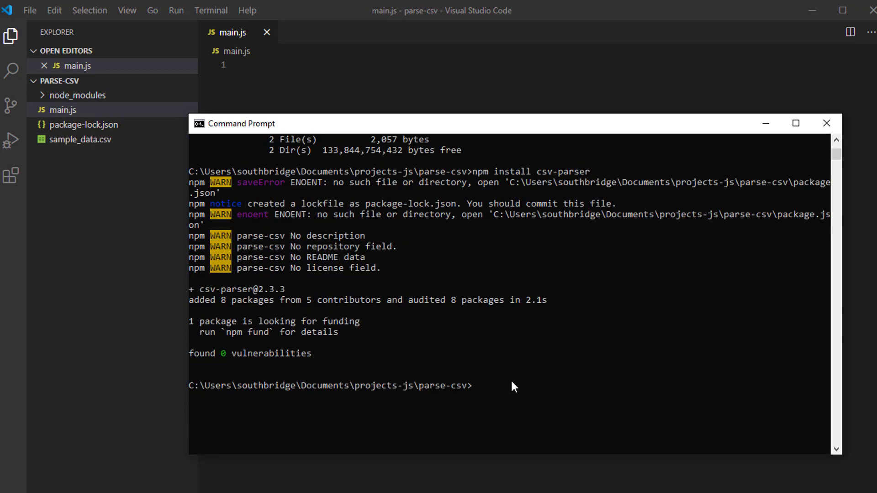
mouse_move(735, 150)
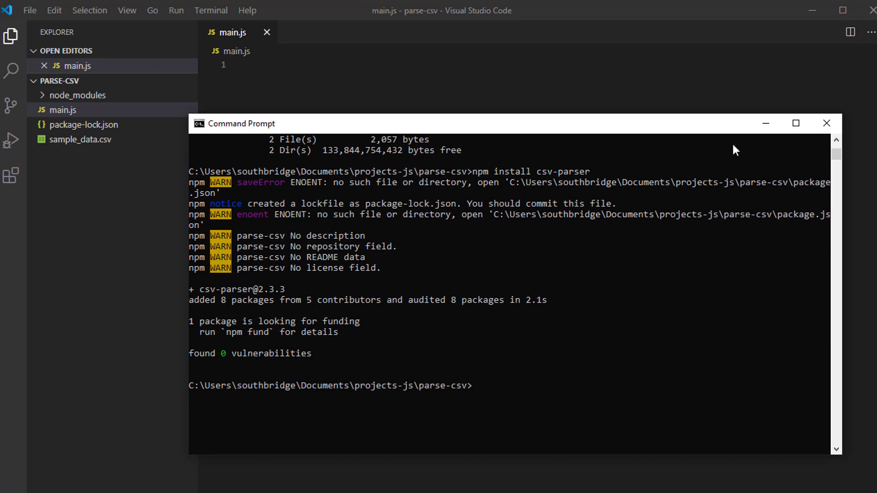
mouse_move(765, 122)
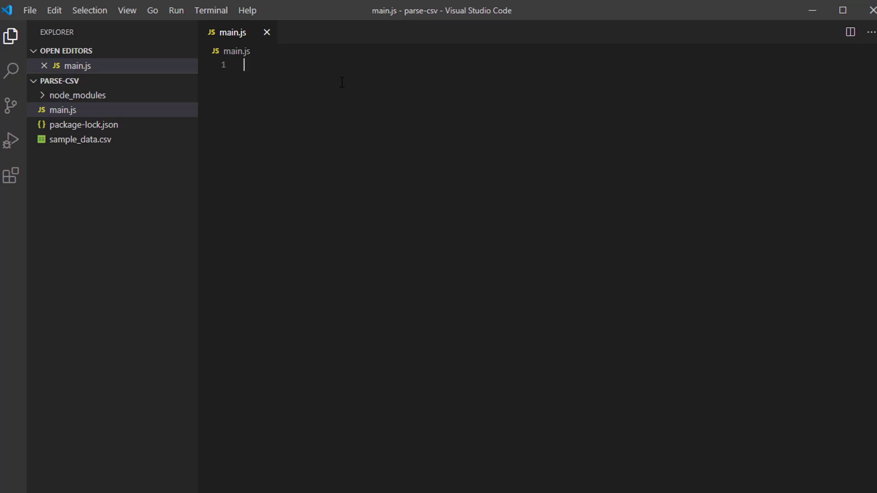
Write the first line of main.js: const csv = require('csv-parser')
type("const")
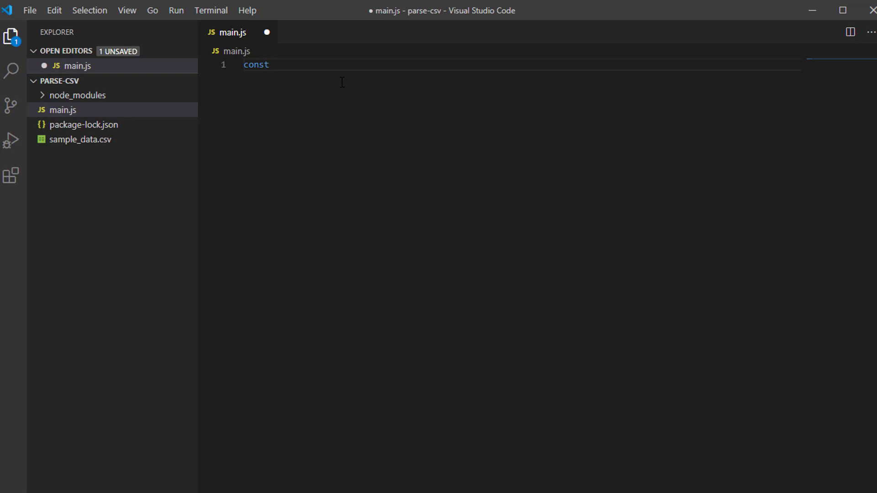
type("csv = req")
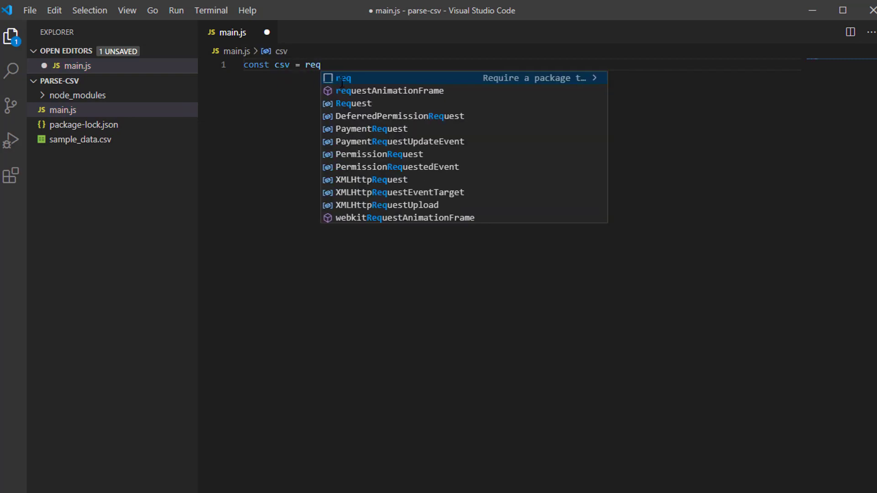
type("uire")
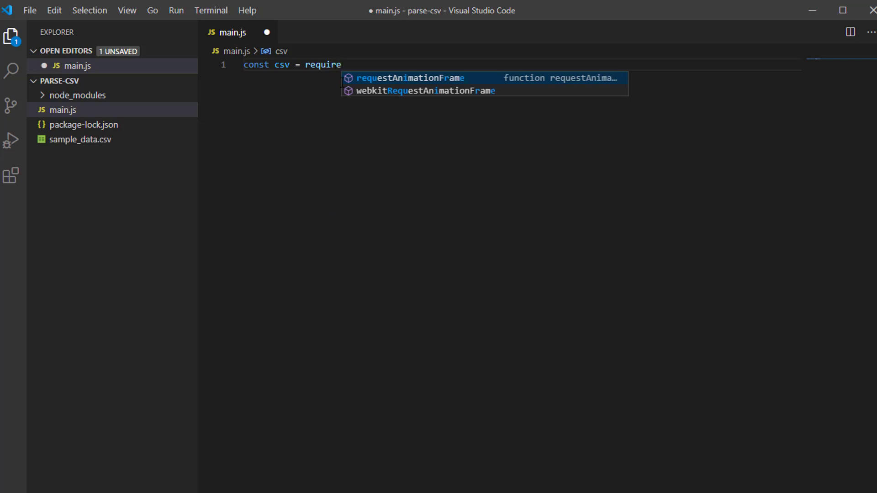
type("()")
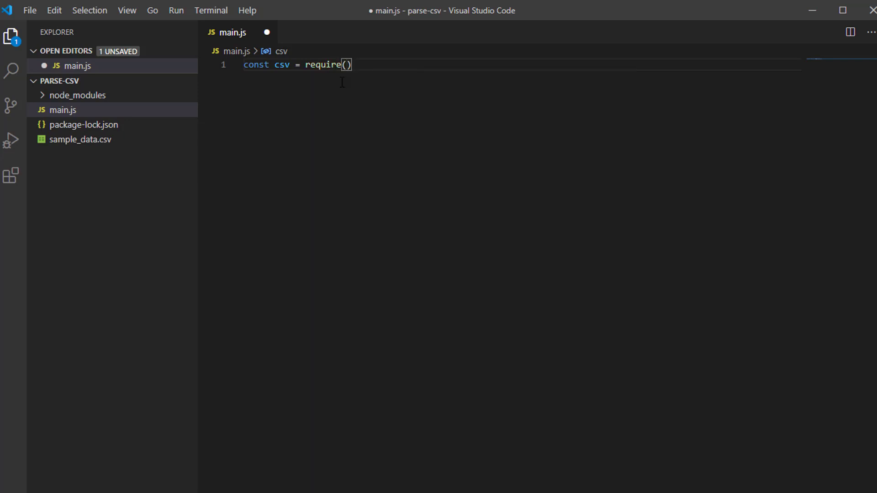
type("'csv'")
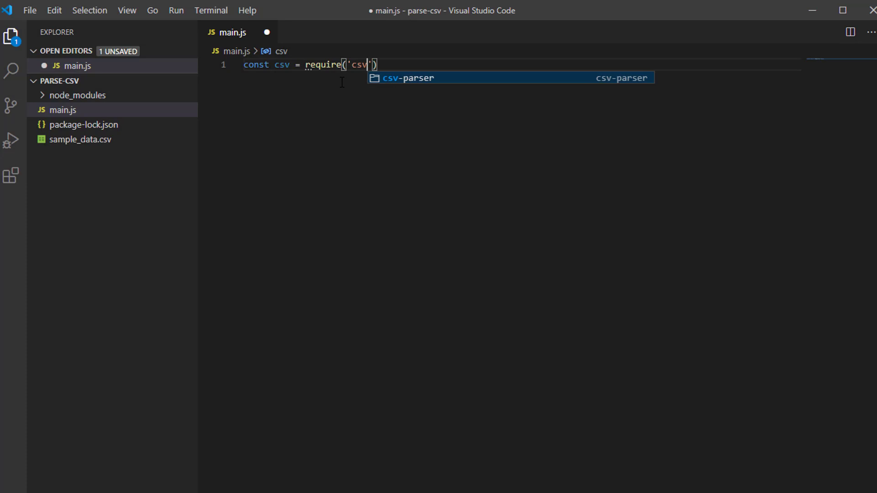
type("-parser")
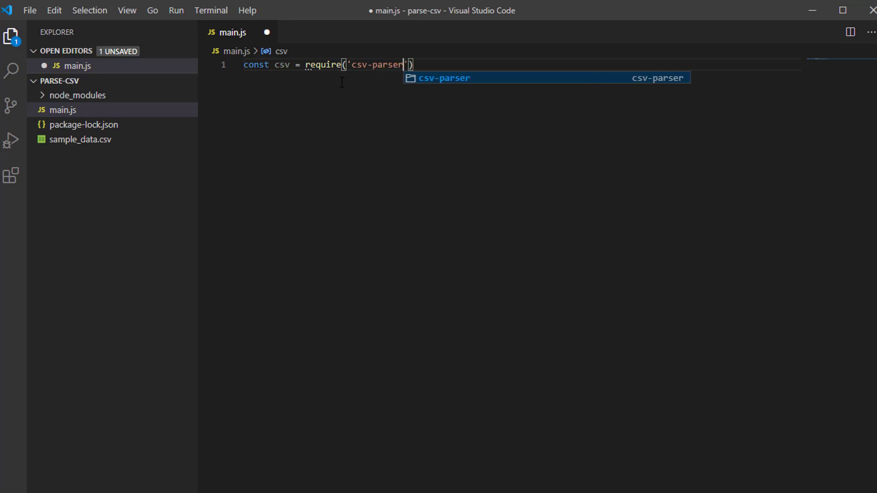
key("Enter")
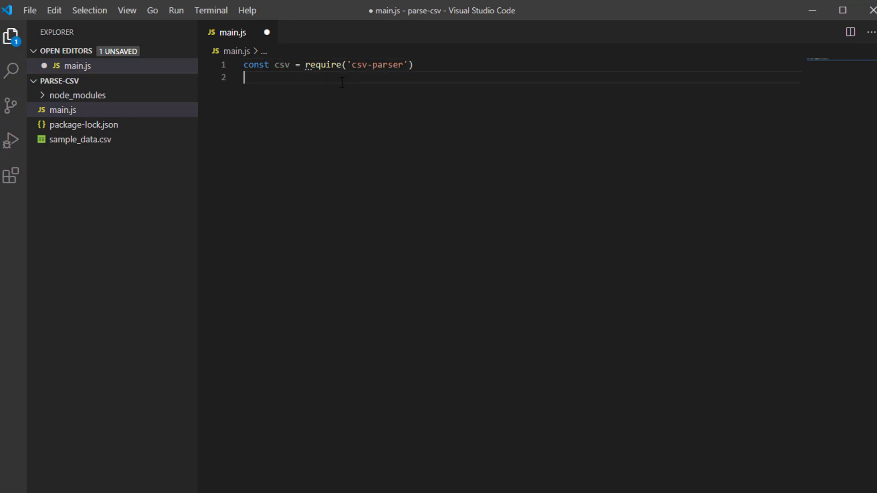
Add the second import line const fs = require('fs')
type("conf")
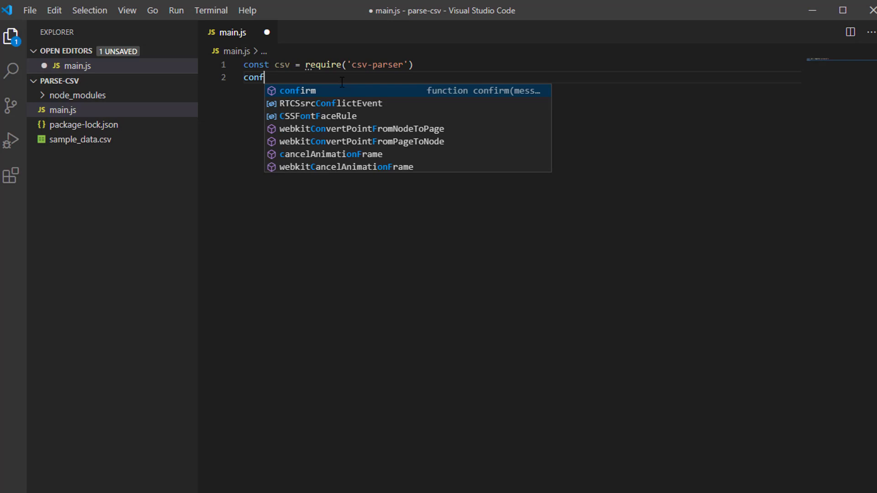
type("const fs")
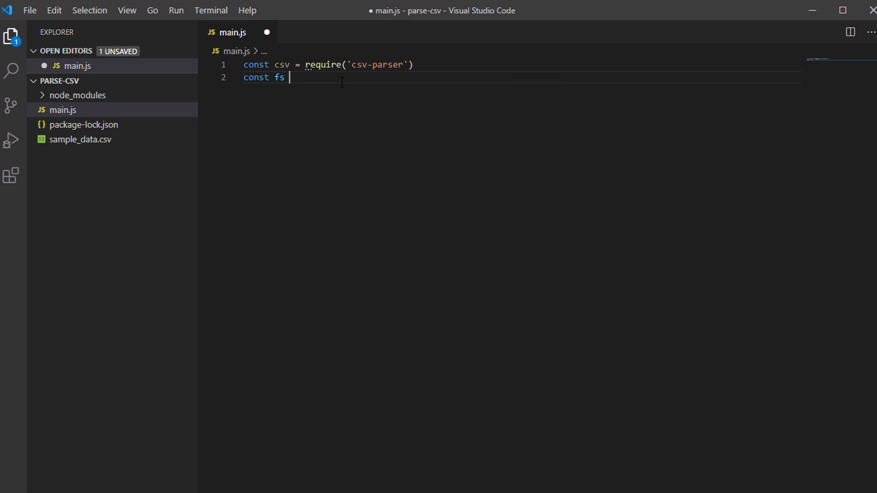
type("=")
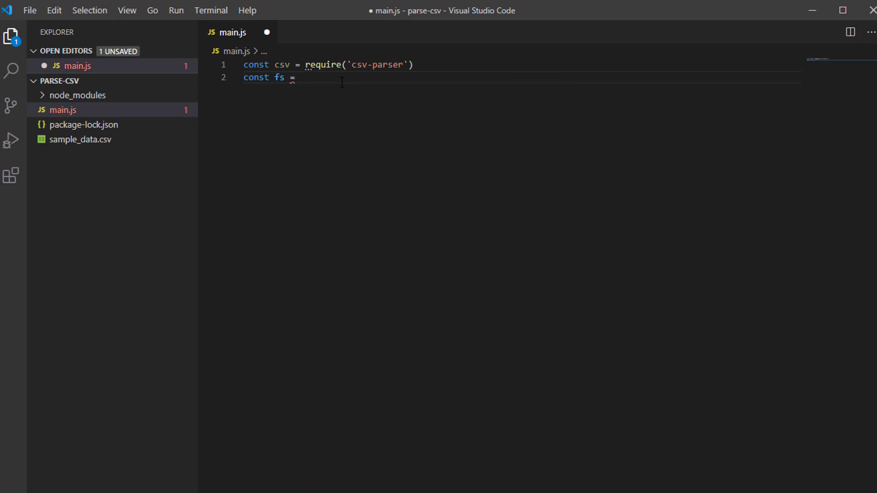
type("require(f")
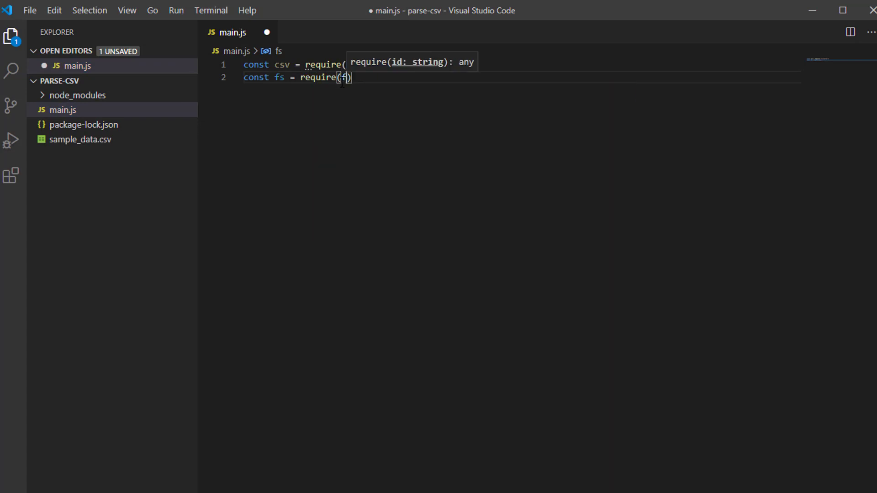
type("'")
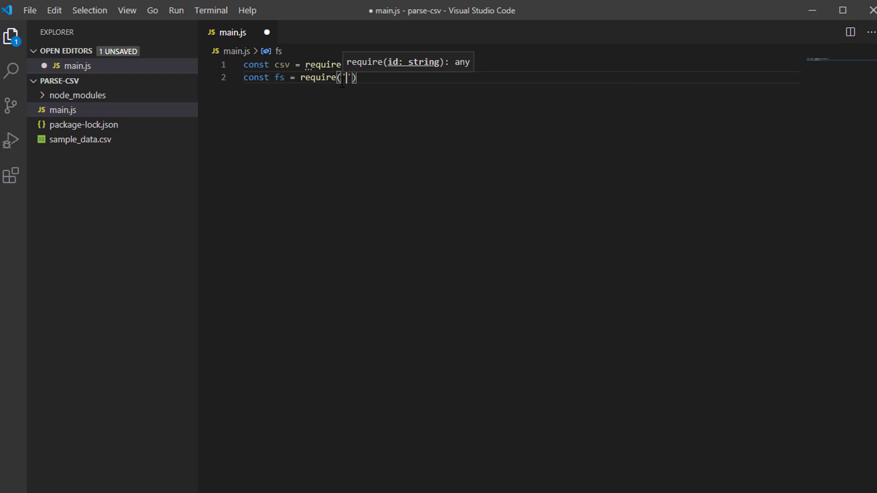
type("fs")
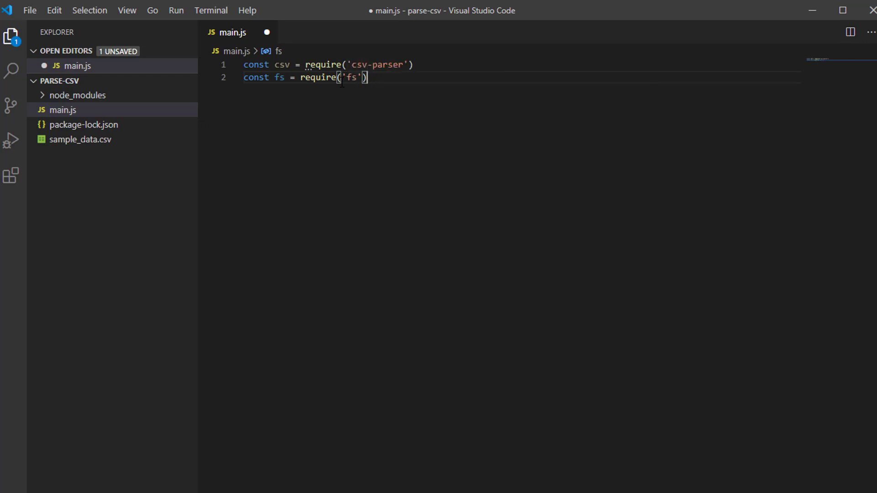
Declare const results = []; and begin line 5 with fs
type("const resul")
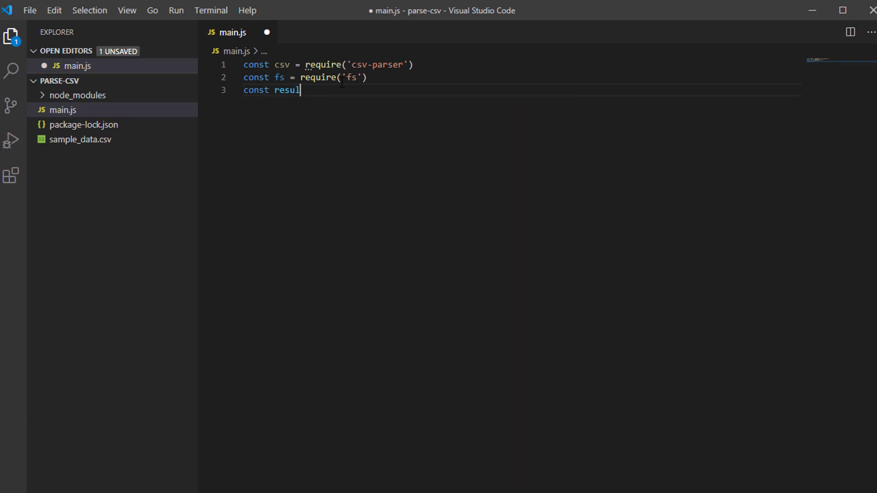
type("ts")
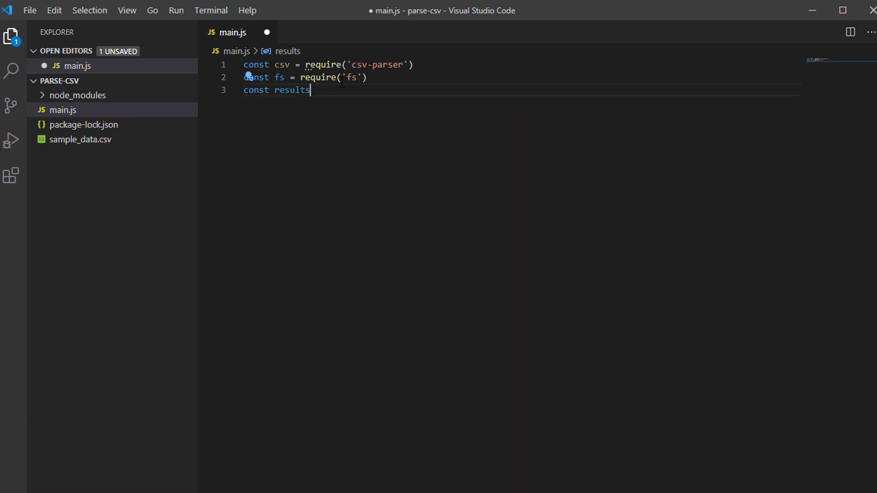
type("=")
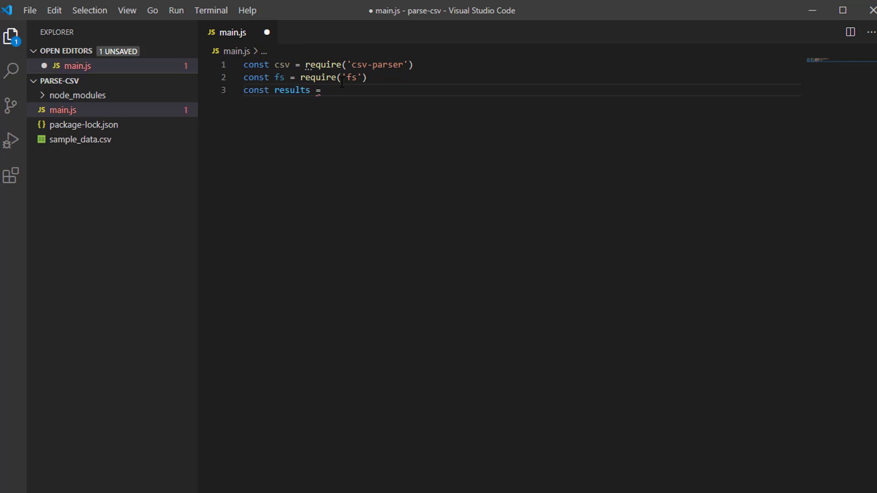
type("[];")
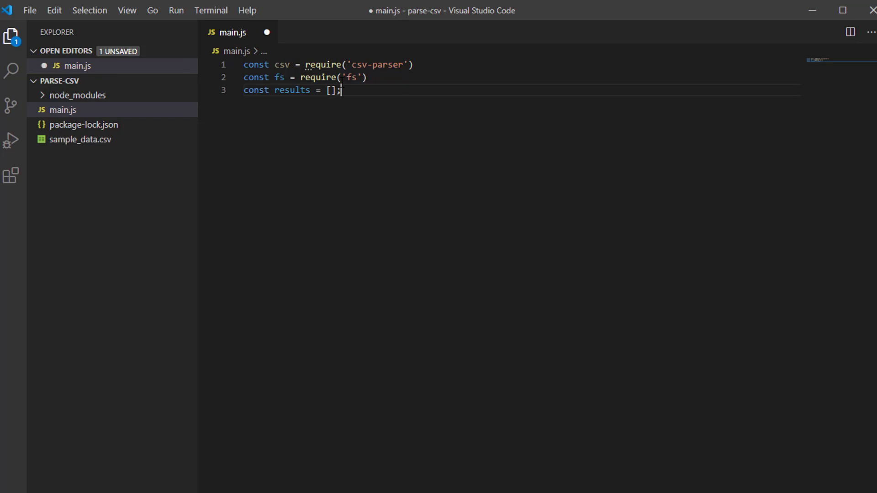
type("fs")
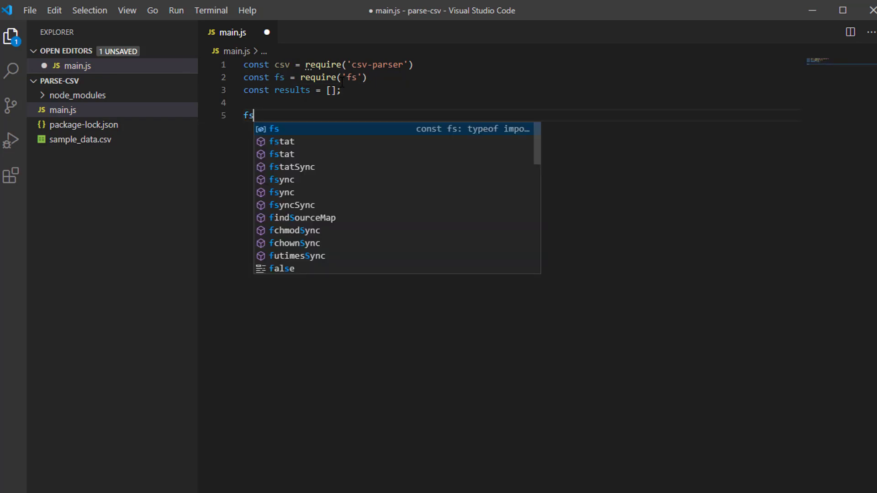
Complete the line as fs.createReadStream('sample_data.csv')
type(".createReadStream")
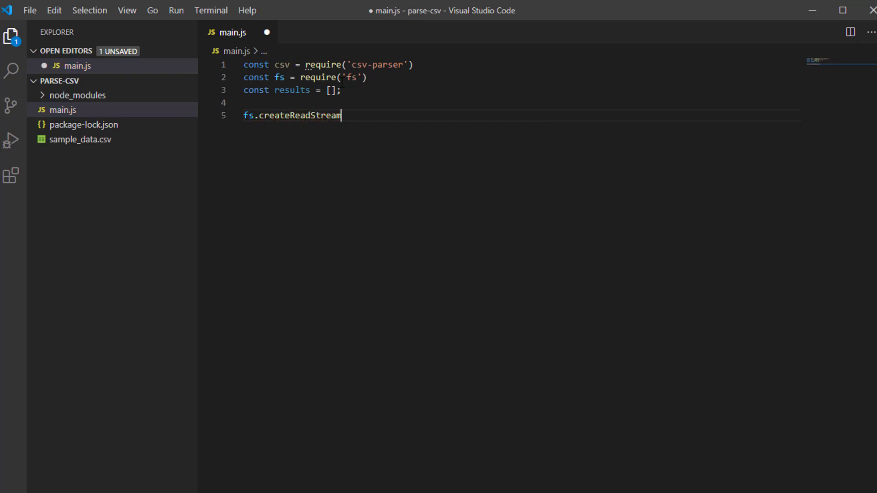
type("();")
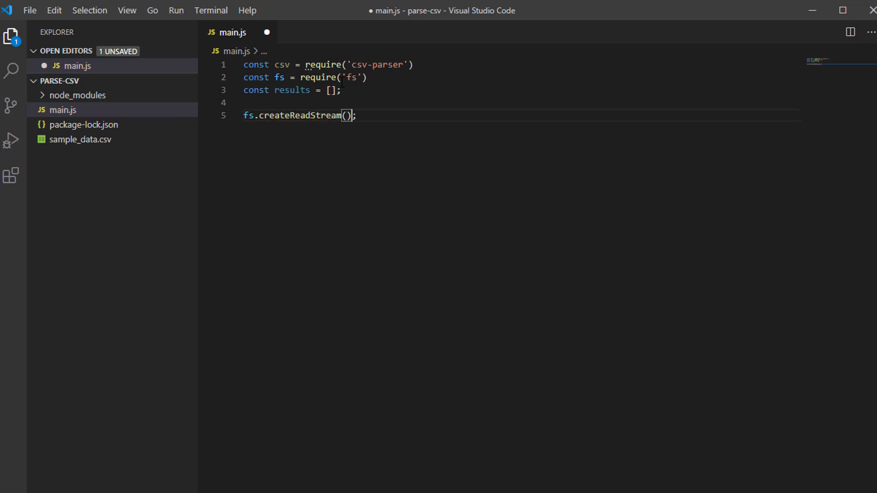
type("''")
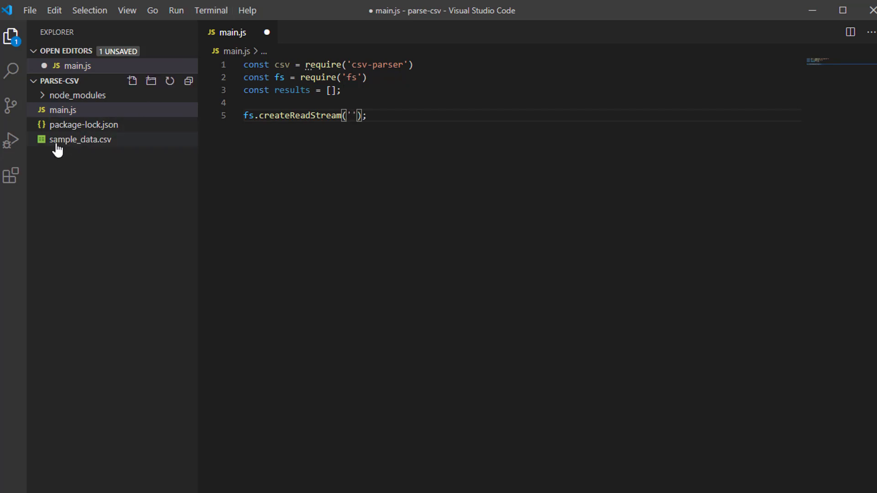
mouse_move(323, 142)
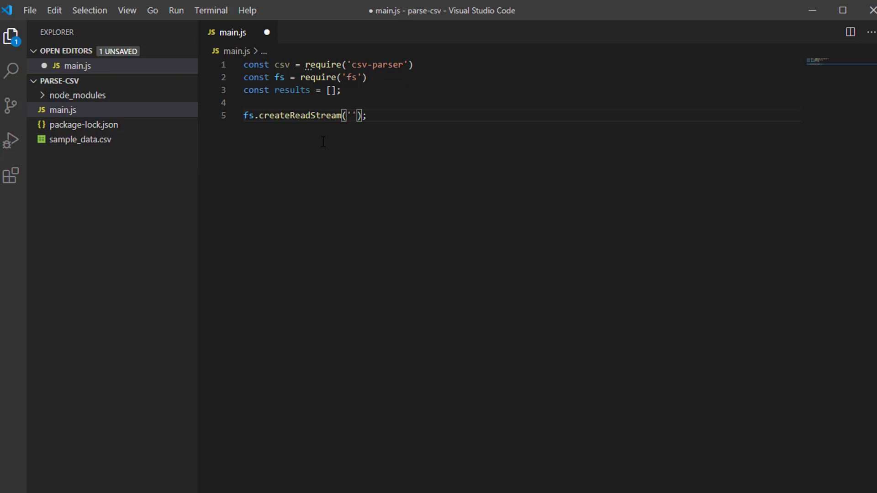
type("sample_d")
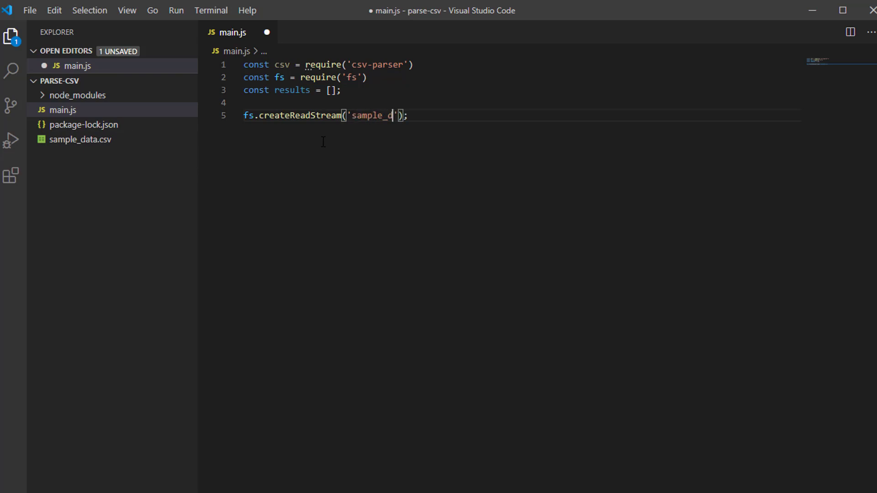
type("ata.csv")
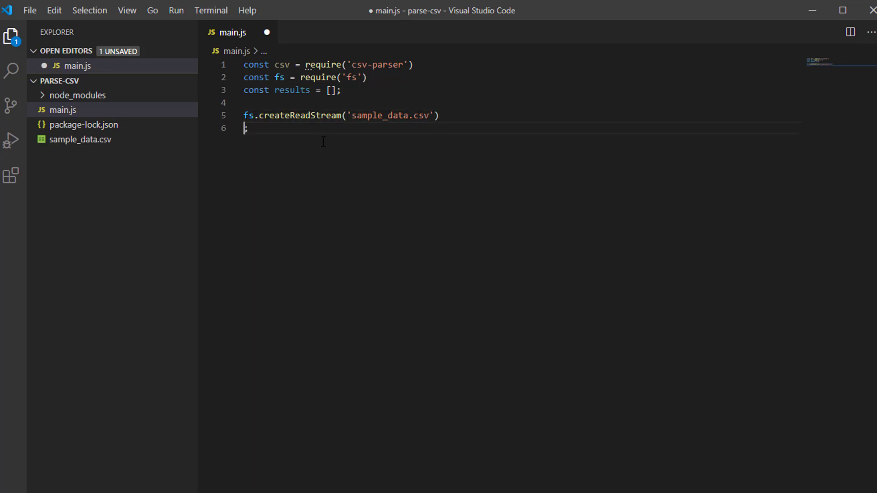
key("Backspace")
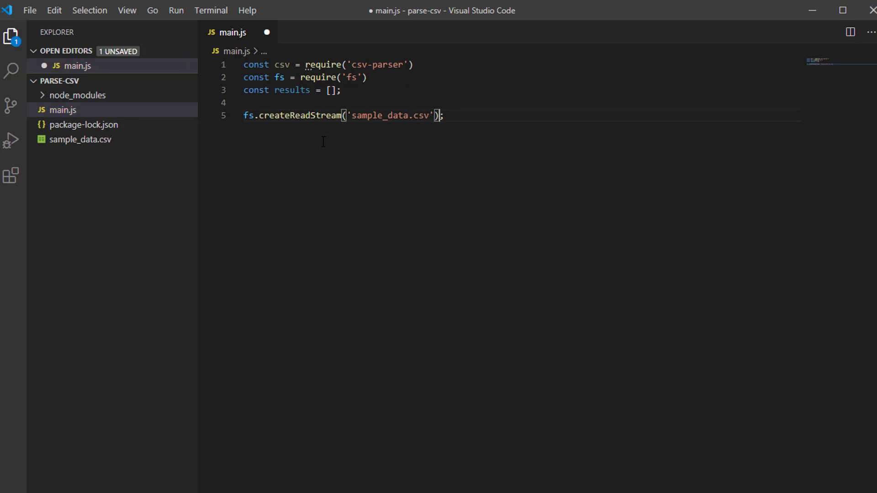
Chain .pipe(csv({})) onto the stream, placing the pipe call on its own line
type(".on")
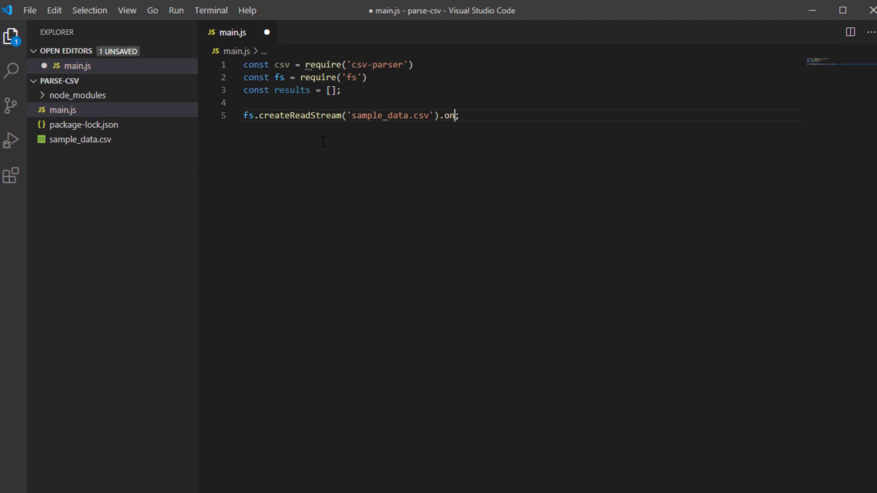
type("pi")
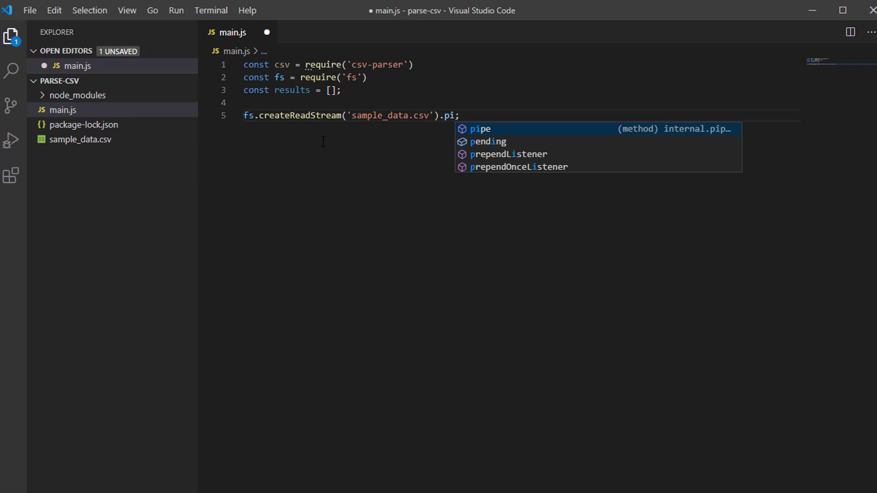
key("Tab")
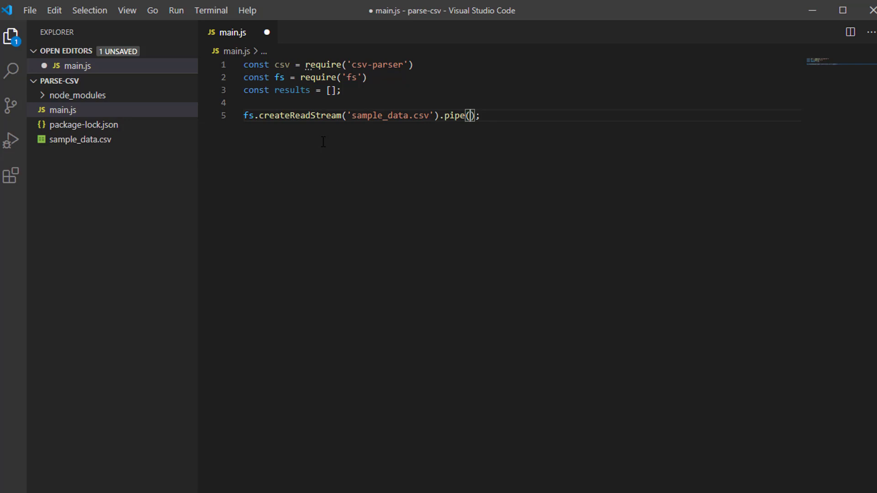
type("csv")
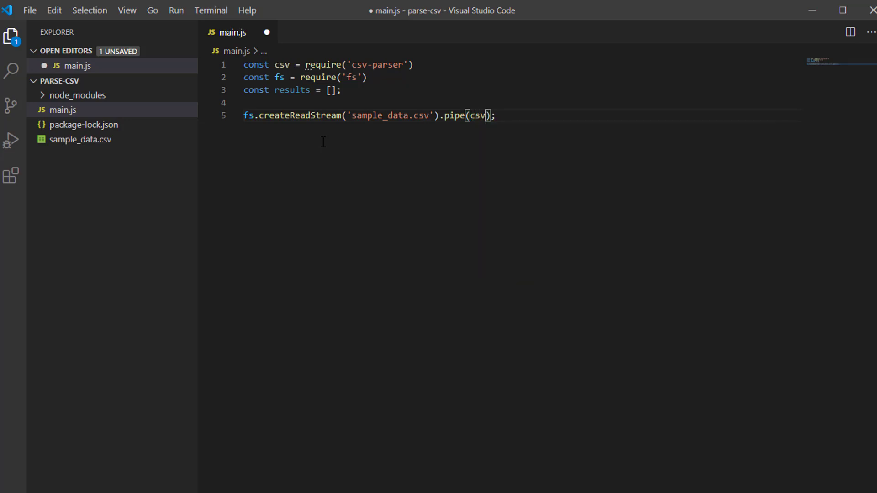
type("()")
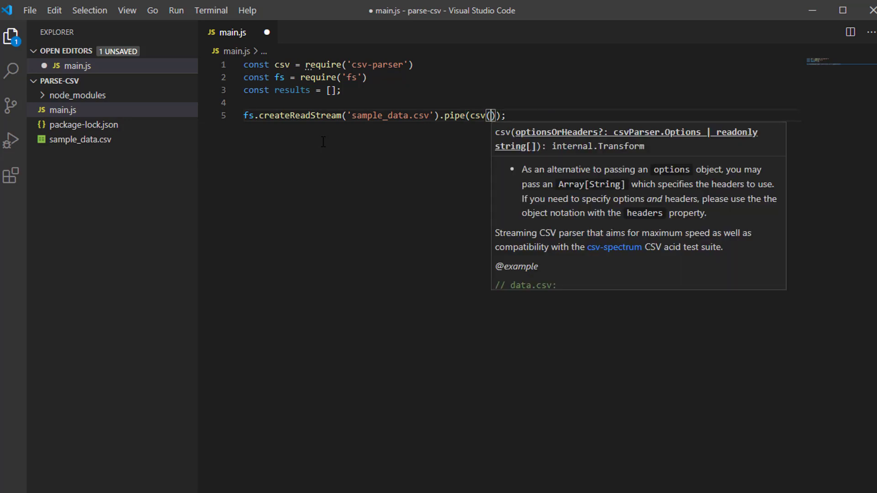
type("{}")
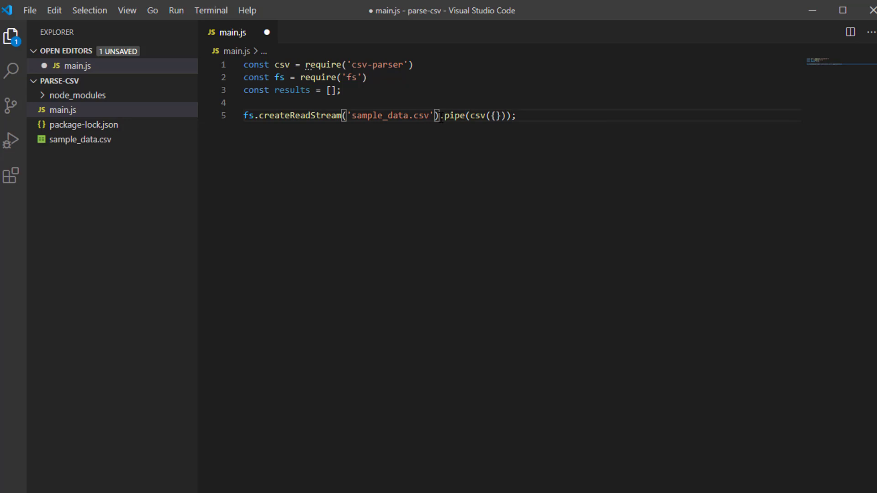
key("Enter")
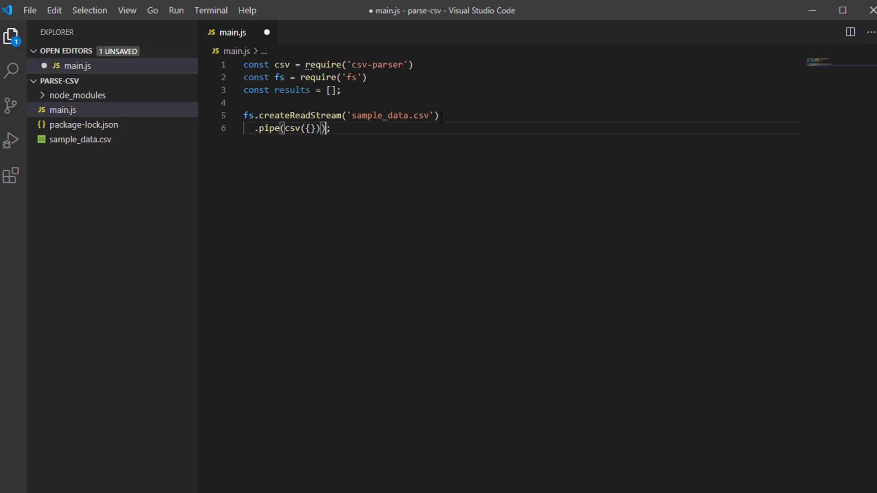
Add a .on('data', () => results.push(data)) handler on its own line
type(".o")
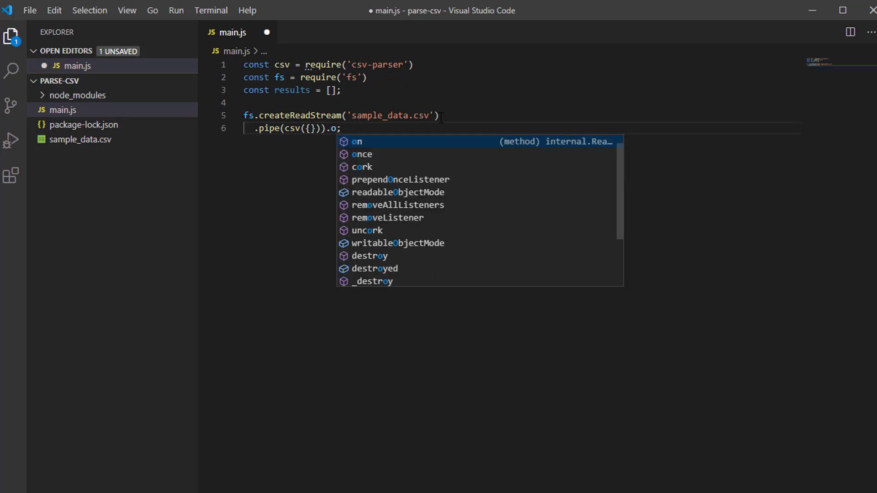
key("Tab")
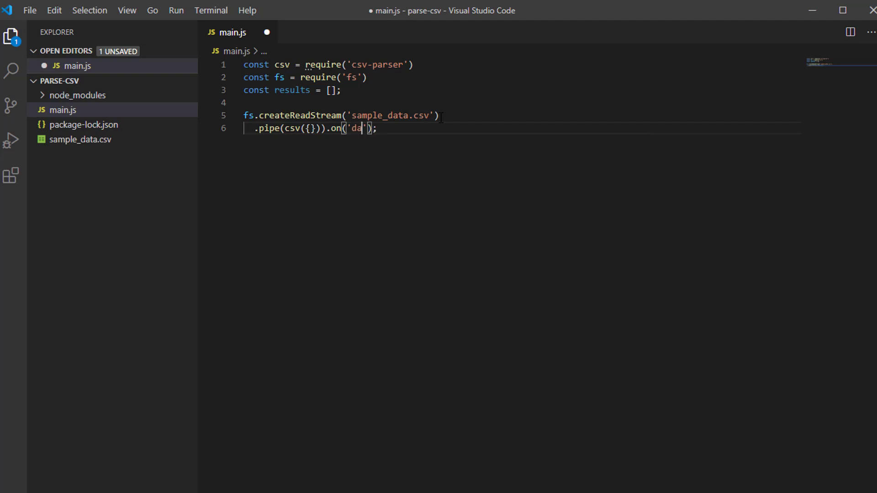
type("ta")
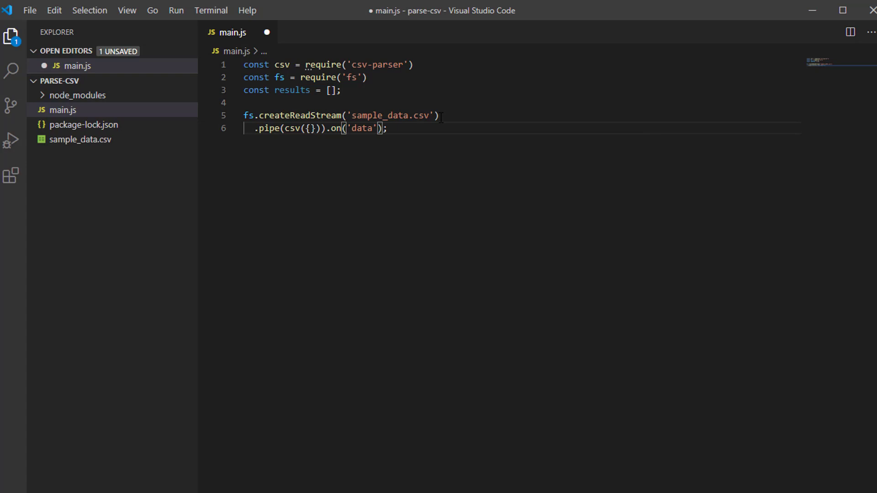
type(",")
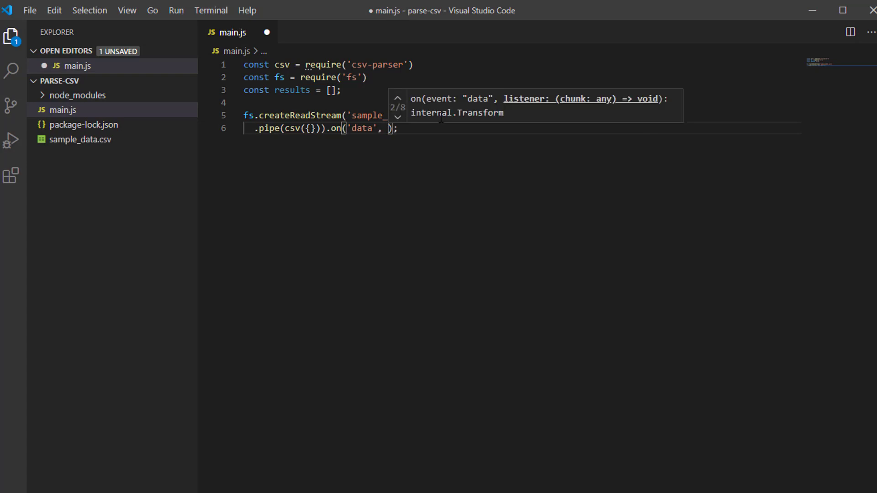
type("(")
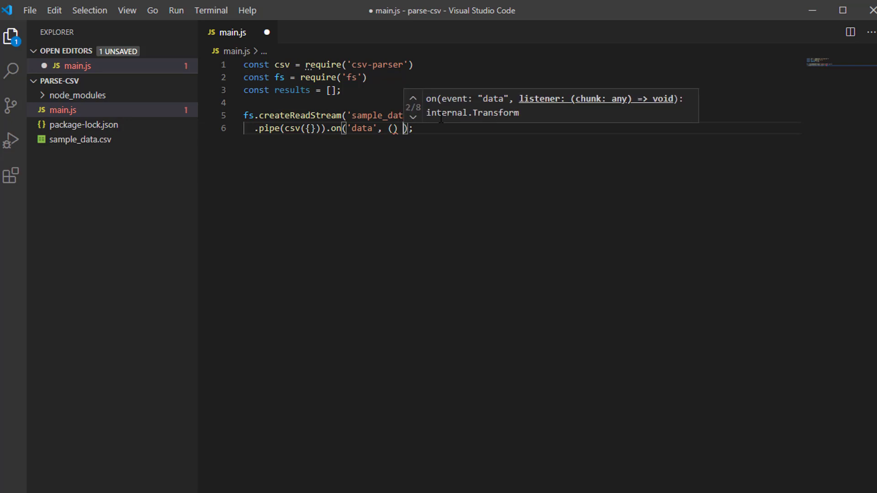
type("=>")
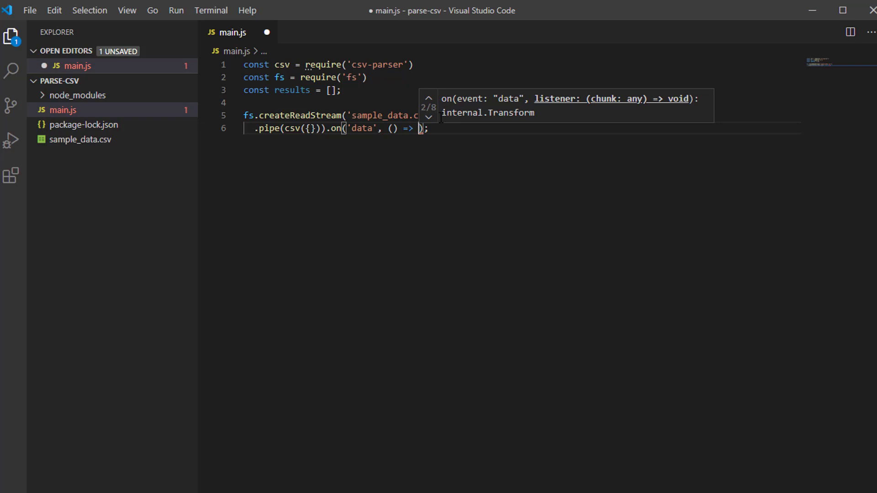
type("results.puch")
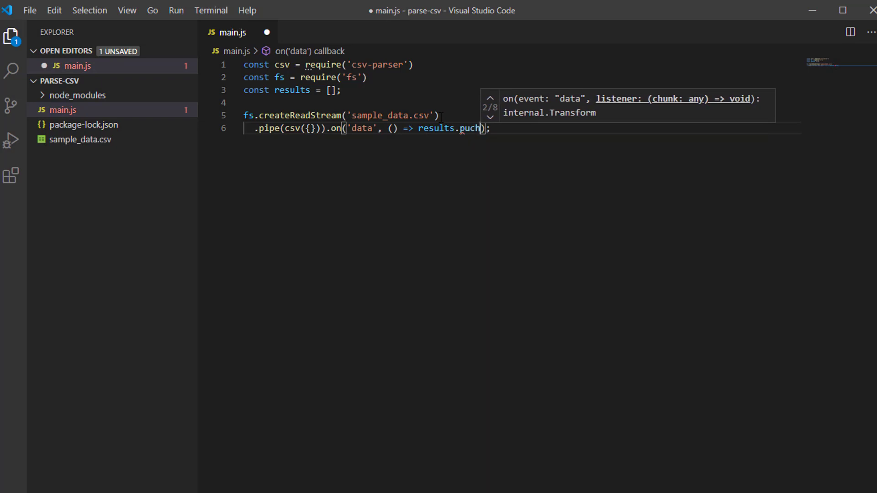
type("sh(")
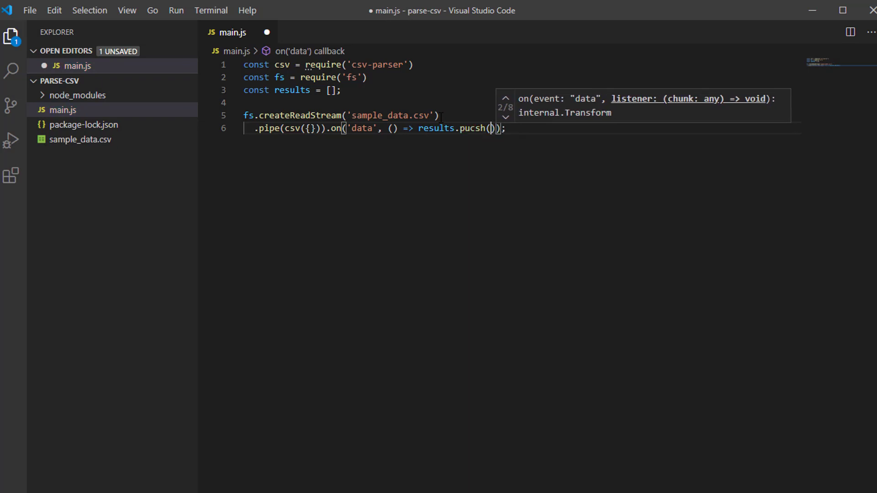
type("data")
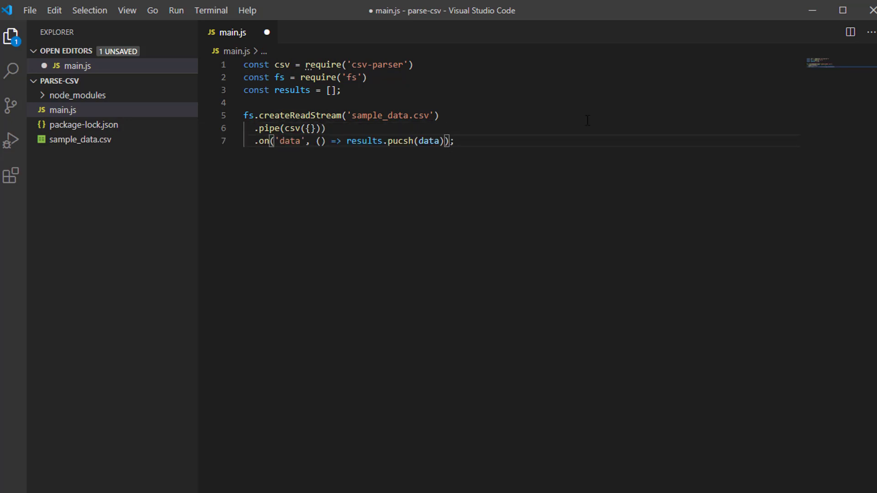
Start a second handler .on('end', () => on a new line
type(".")
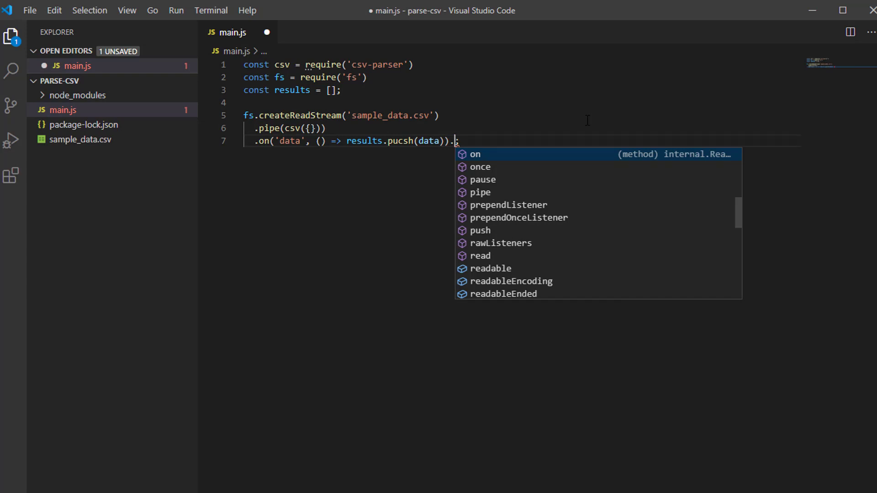
type("on")
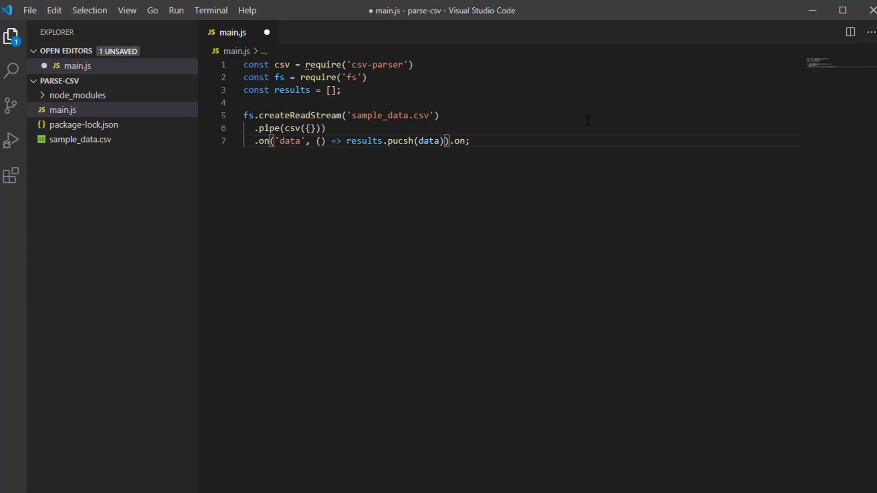
key("Enter")
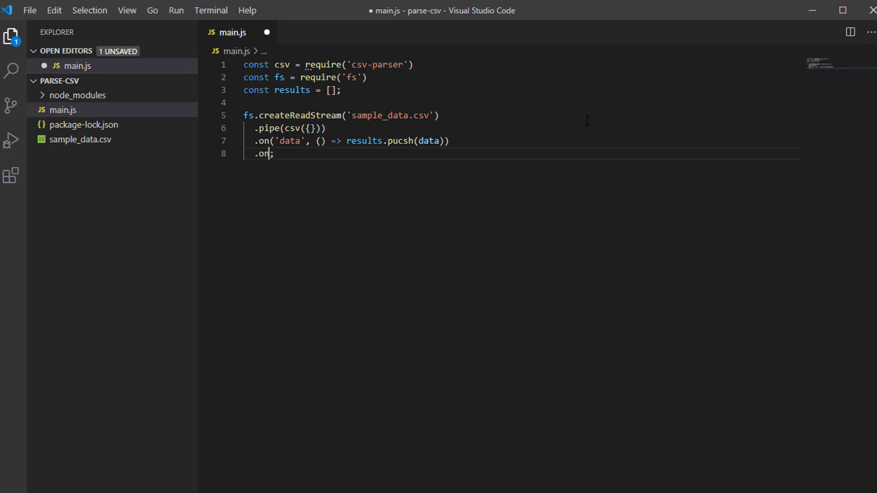
type("(")
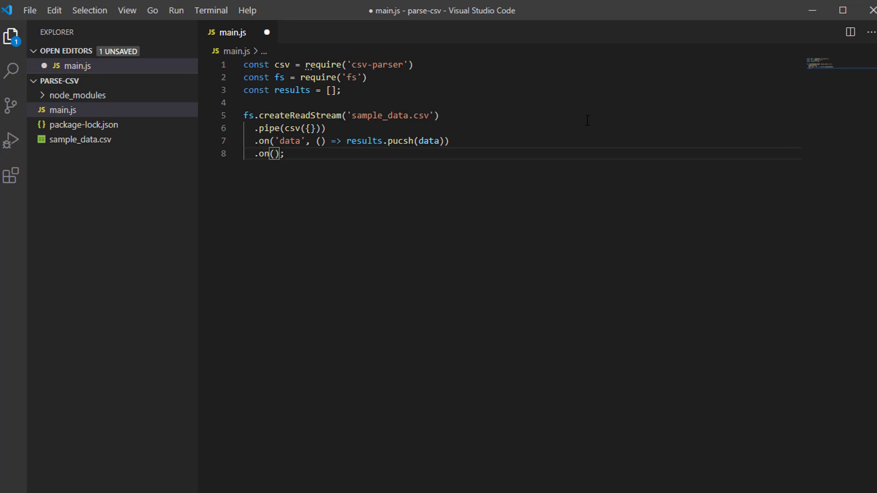
type("'")
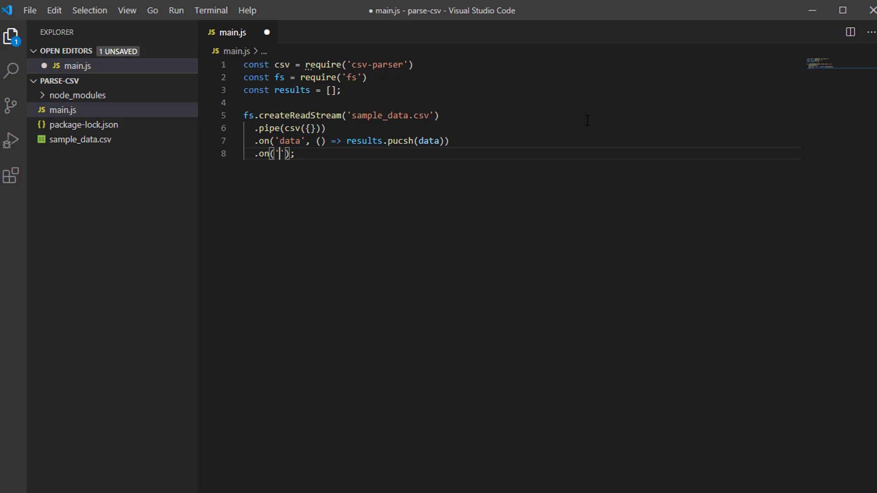
type("end")
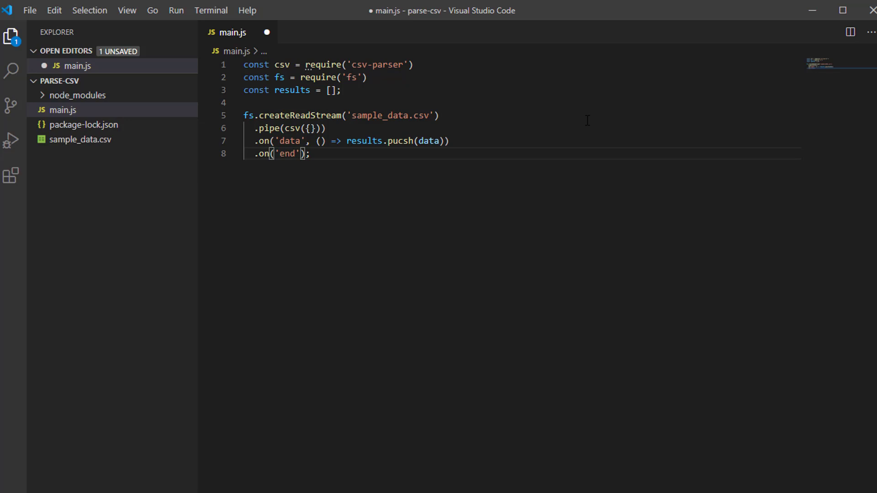
type(",")
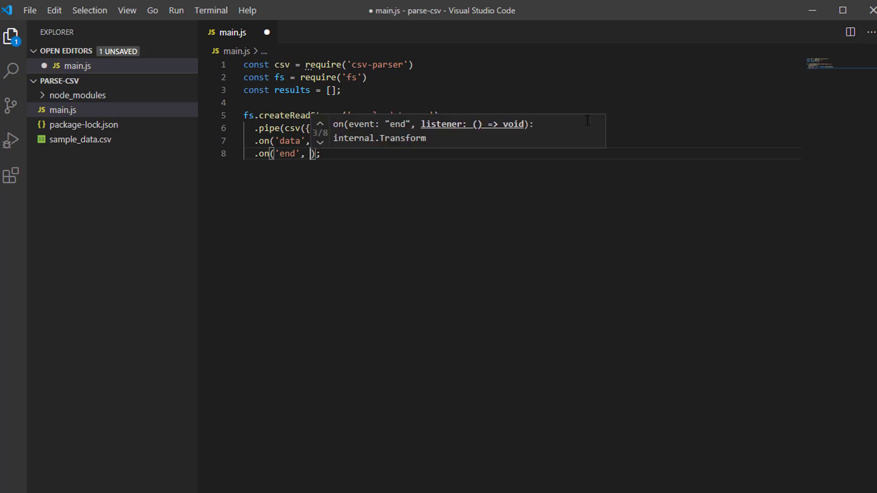
type("() => {")
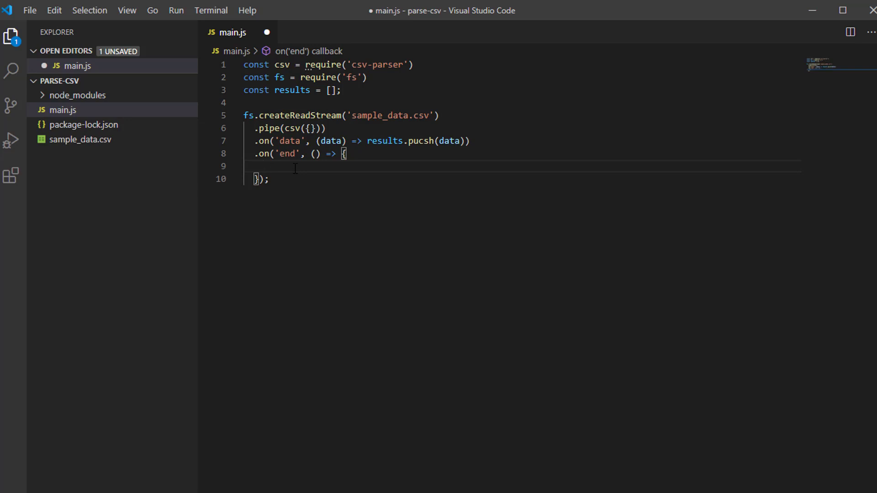
Make the end handler call console.log(results), then save main.js
type("con")
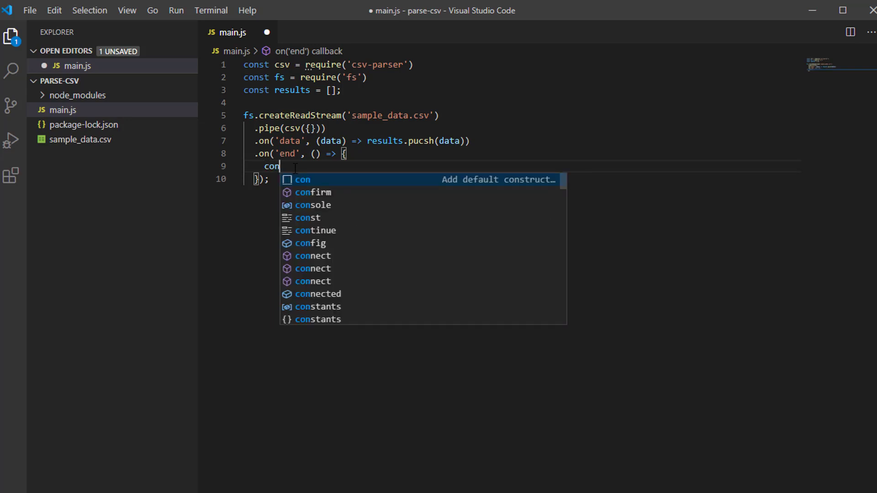
type("sole")
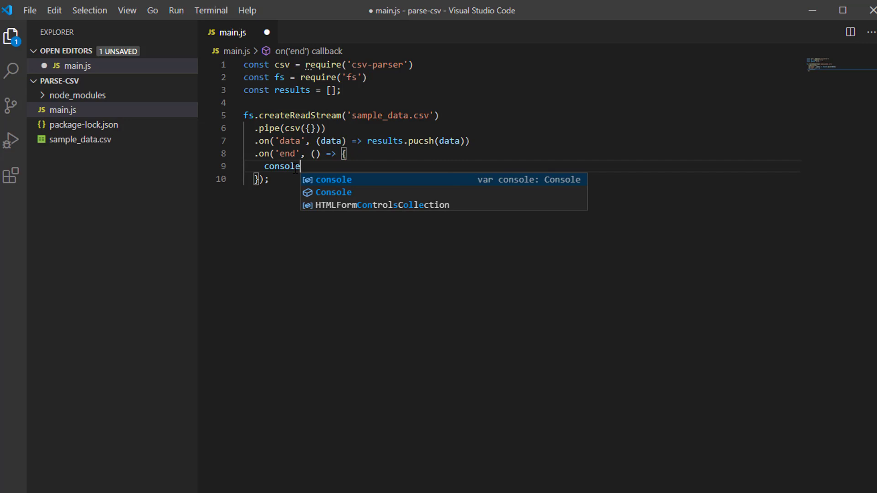
type(".l")
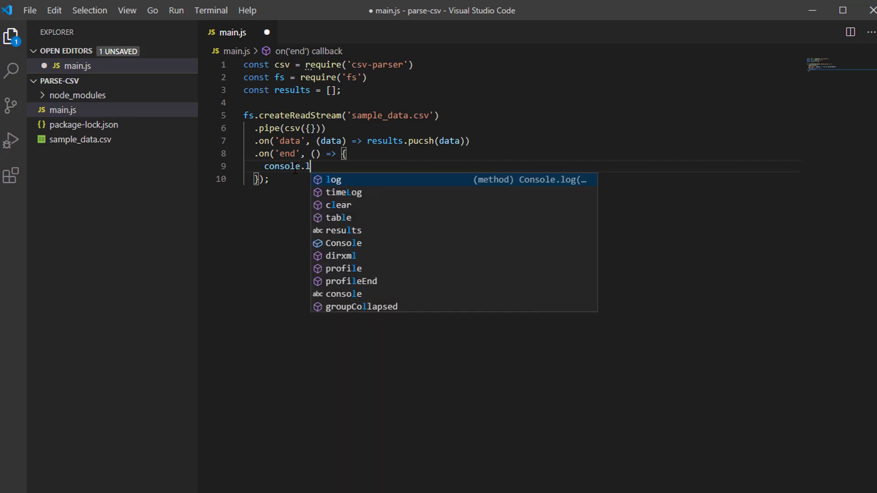
key("Tab")
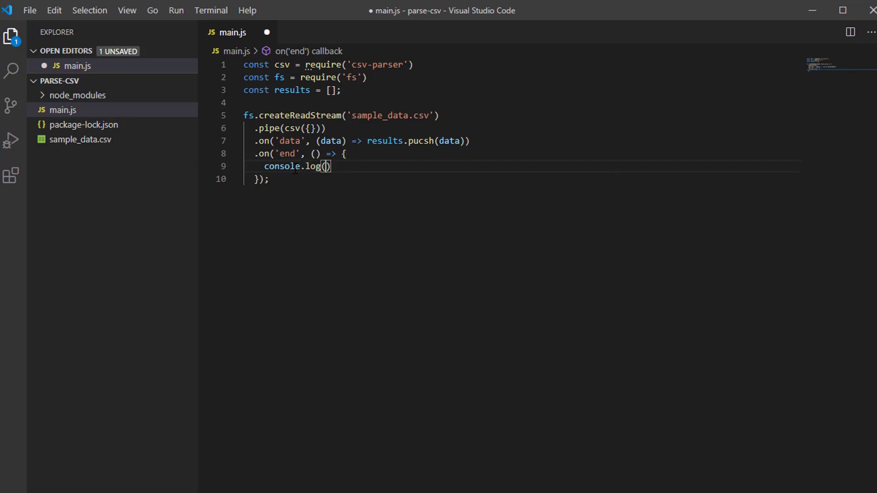
type("resul")
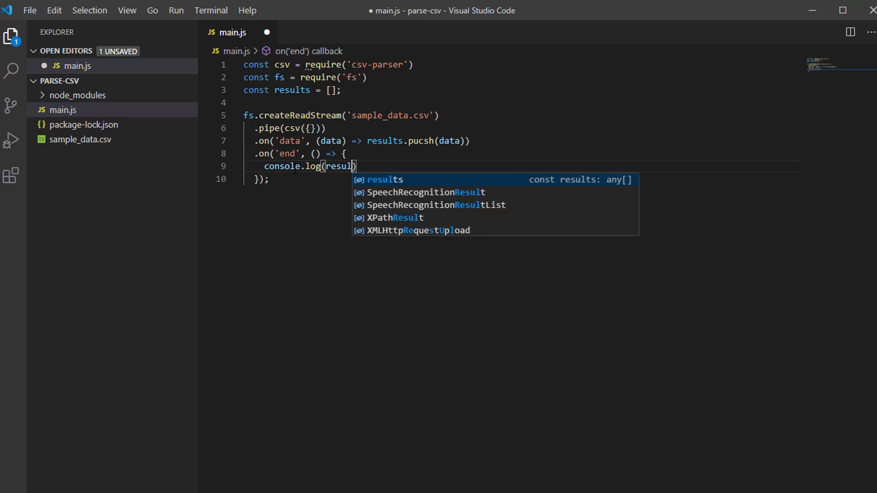
key("Tab")
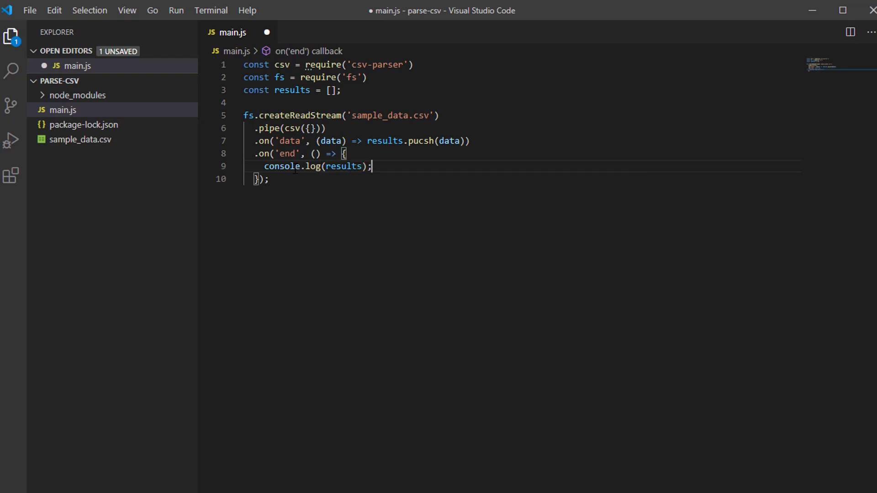
key("ctrl+s")
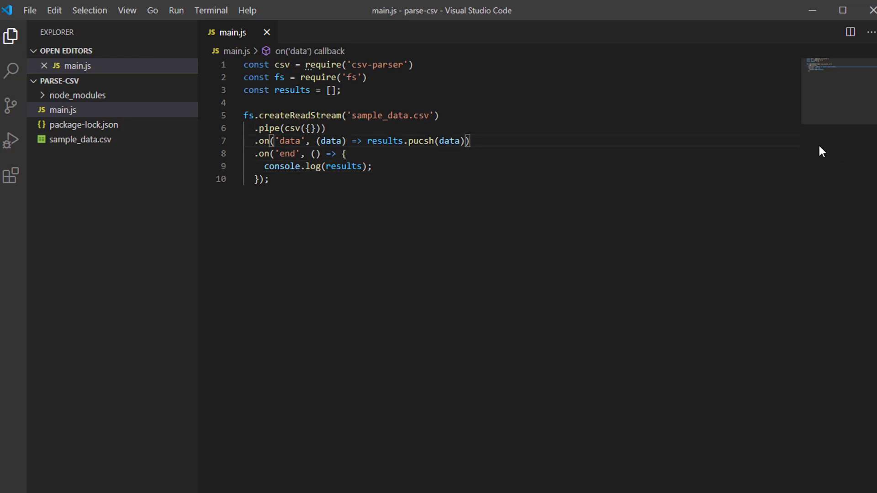
Run node main.js, printing parsed row objects with OrderDate, Region, Rep and Total
type("push")
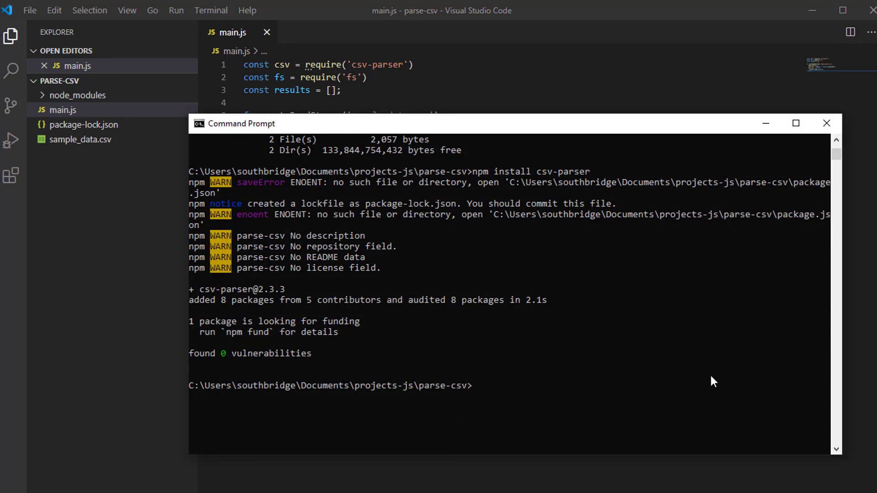
type("npm install csv-parser")
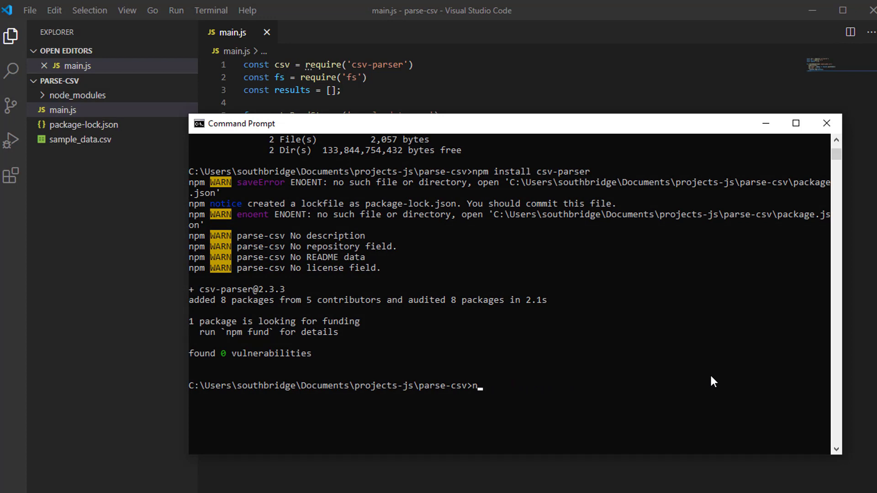
type("ode")
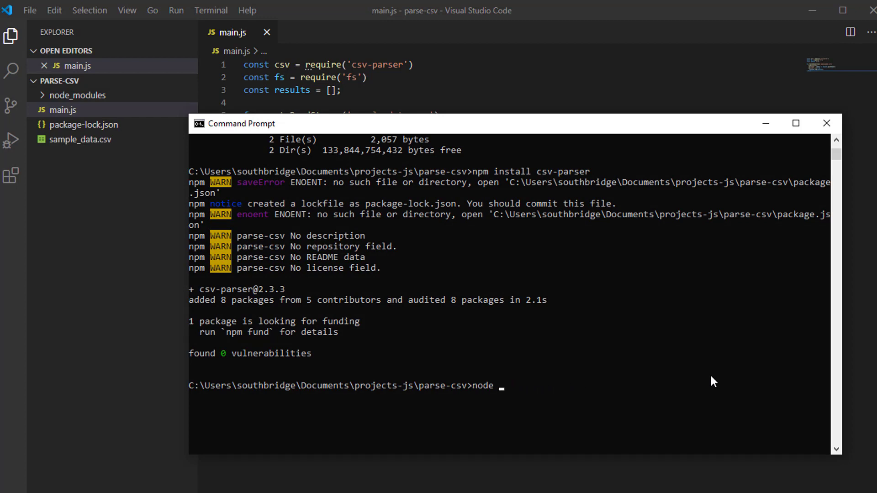
type("main.js")
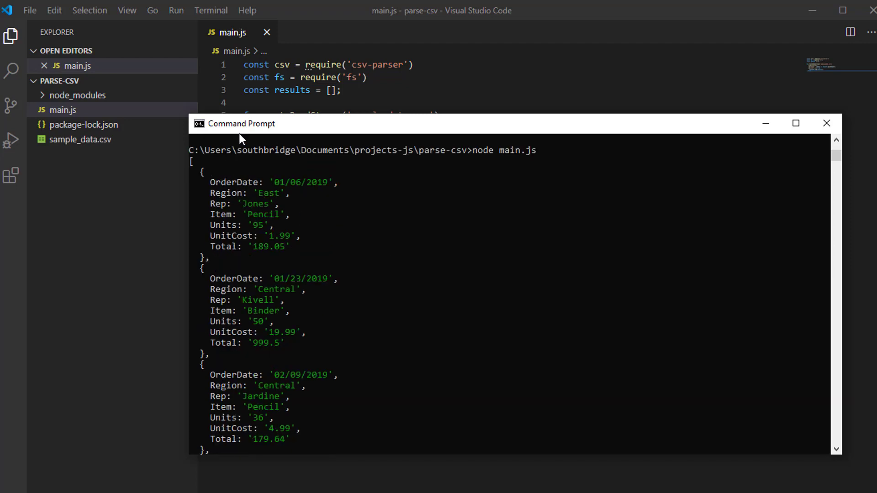
Move Command Prompt beside the code and scroll the output to the mid-2020 rows
left_click_drag(234, 124, 414, 132)
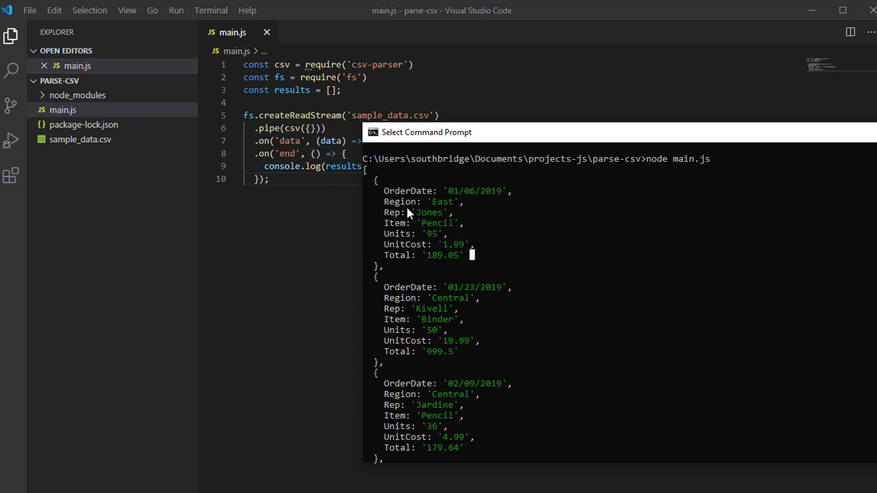
mouse_move(386, 197)
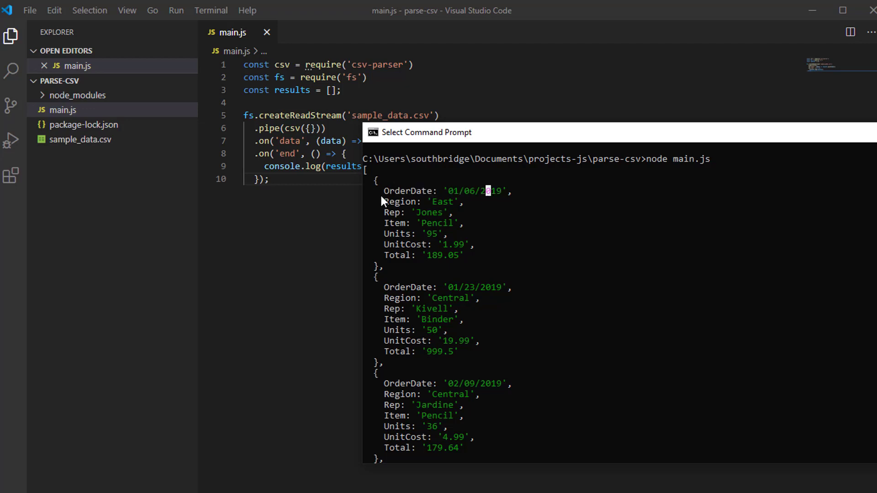
scroll("down", 3)
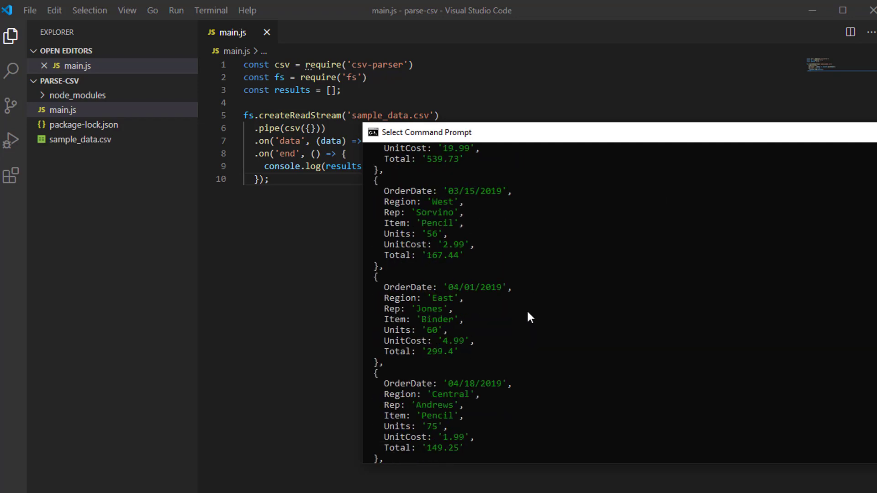
scroll("down", 3)
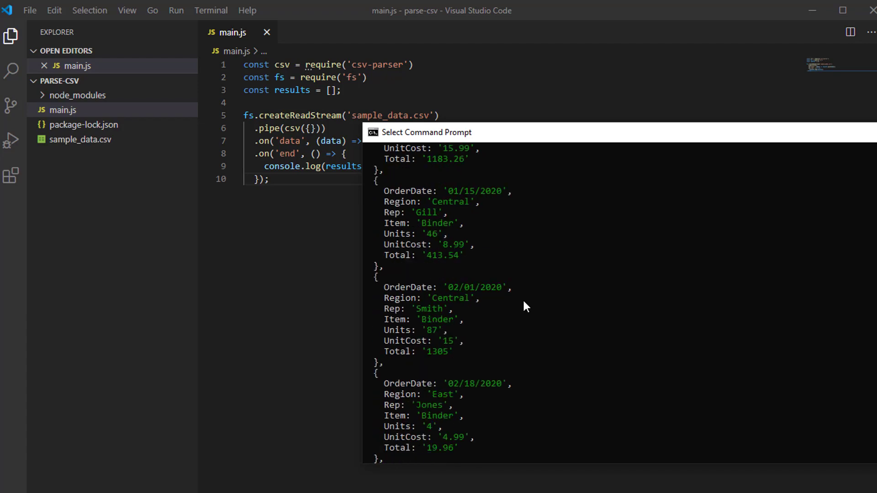
scroll("down", 3)
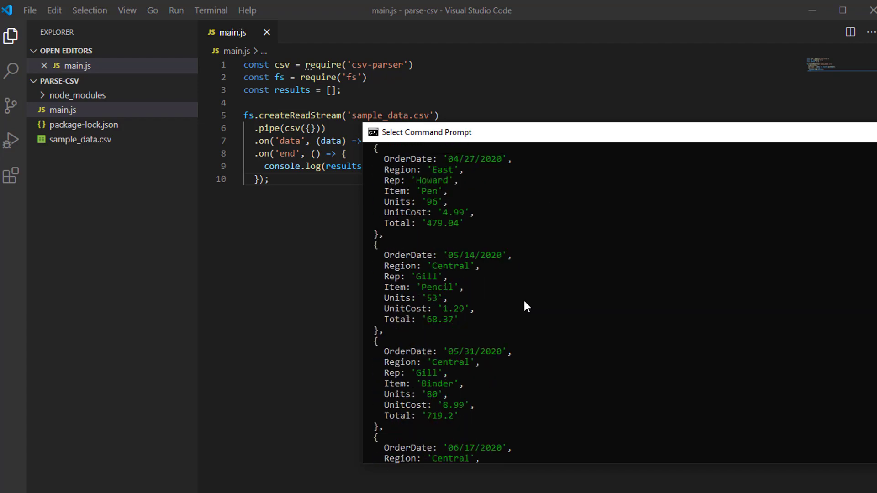